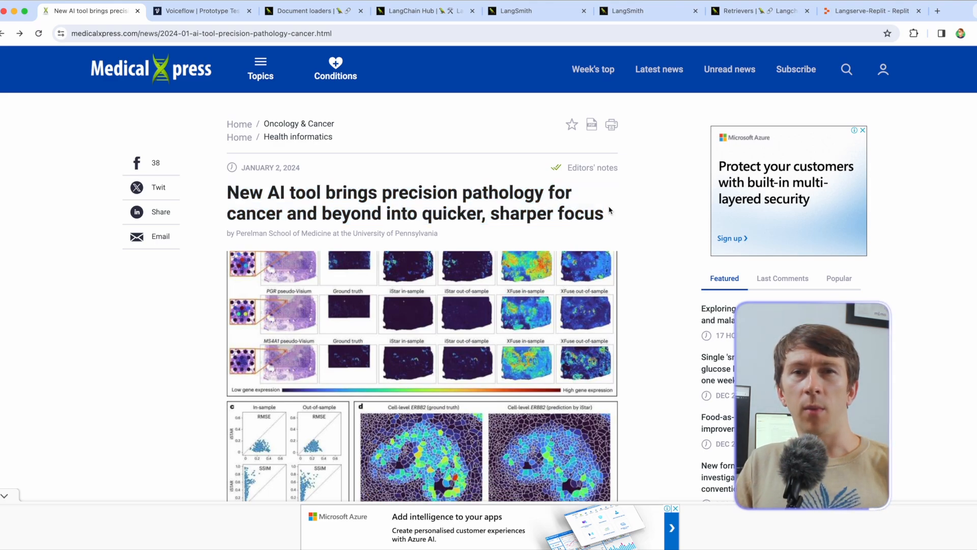
Scroll the iStar pathology article, then switch to the Voiceflow prototype answering 'What is iStar?'.
scroll("down", 3)
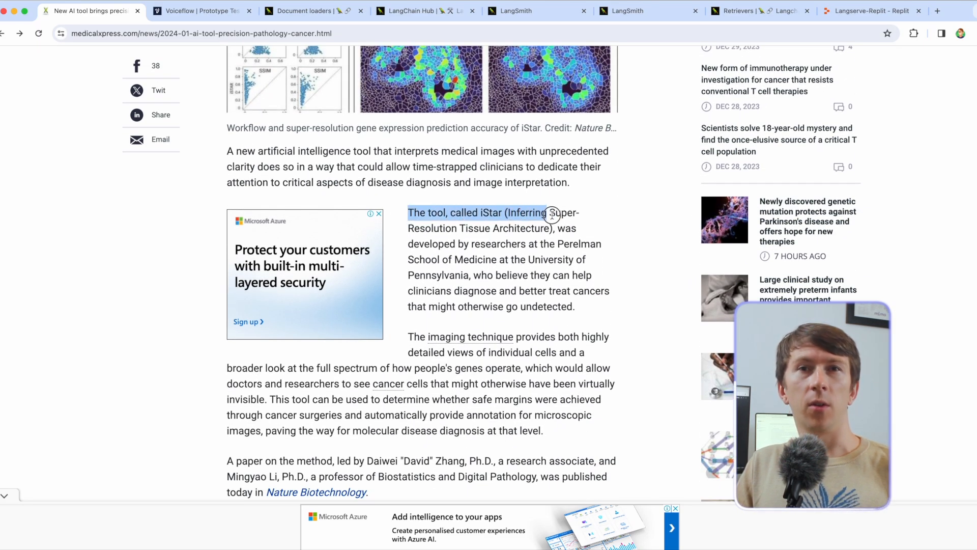
left_click(553, 228)
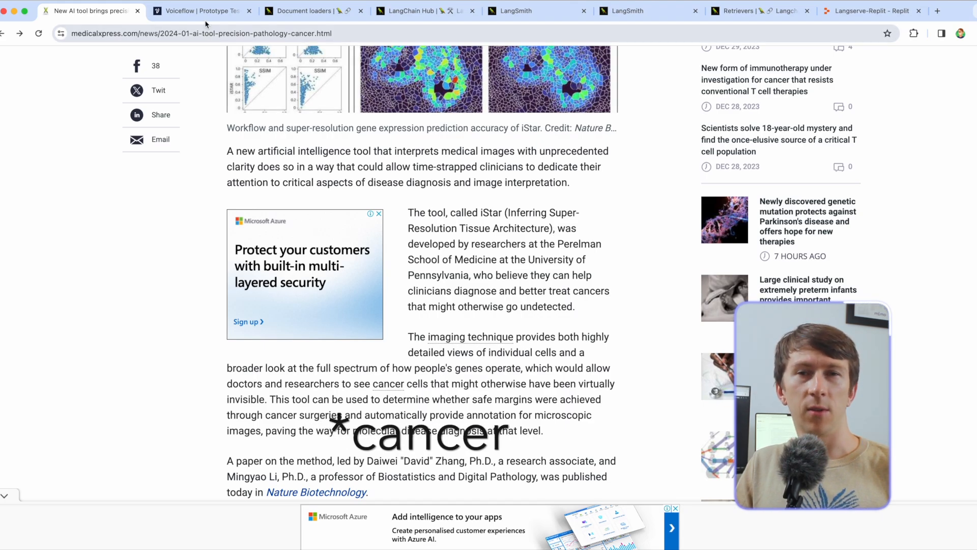
left_click(199, 11)
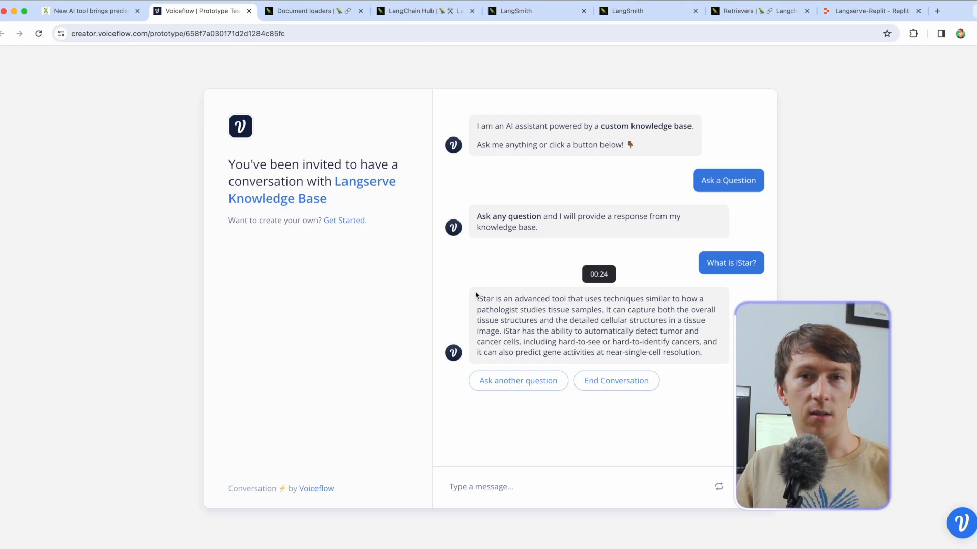
Open the Langserve Knowledge Base project's Home canvas in the Voiceflow editor.
left_click(281, 10)
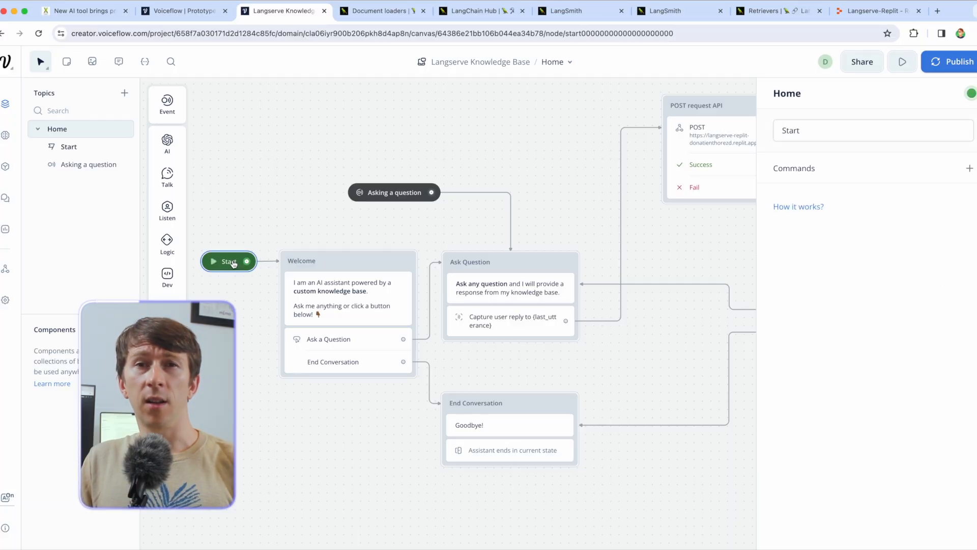
Open the 'Asking a question' intent to see utterances like 'I have a question'.
left_click(343, 298)
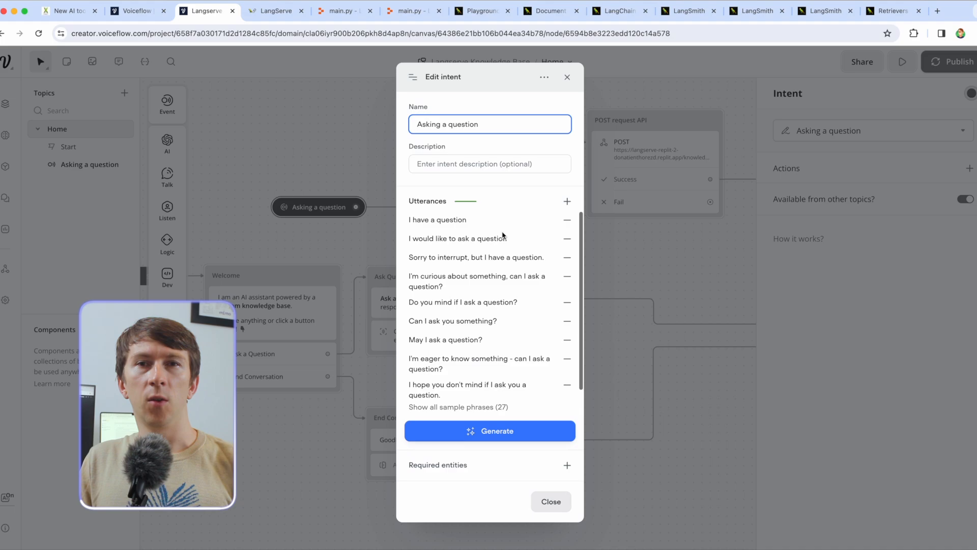
Select a sample question utterance, then close the intent editor to return to the flow.
double_click(457, 238)
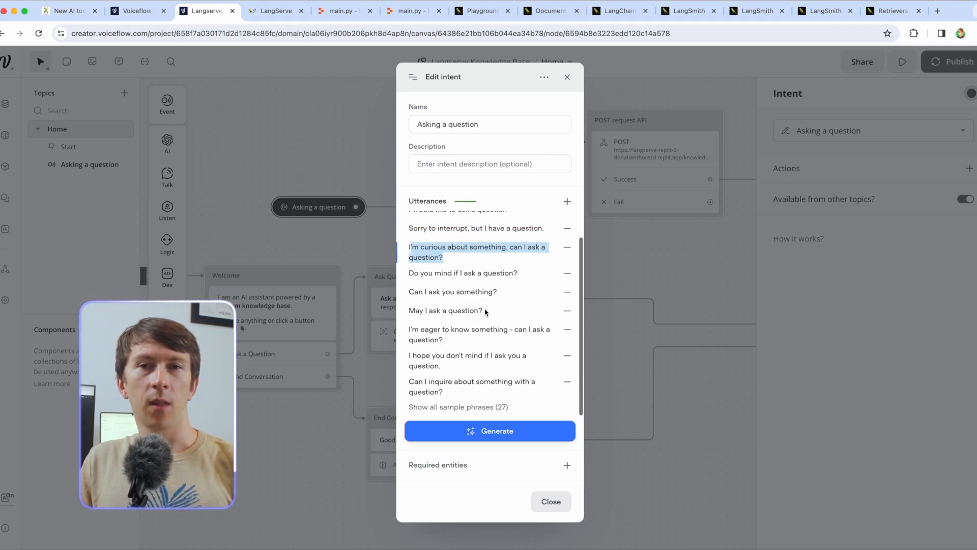
left_click(550, 500)
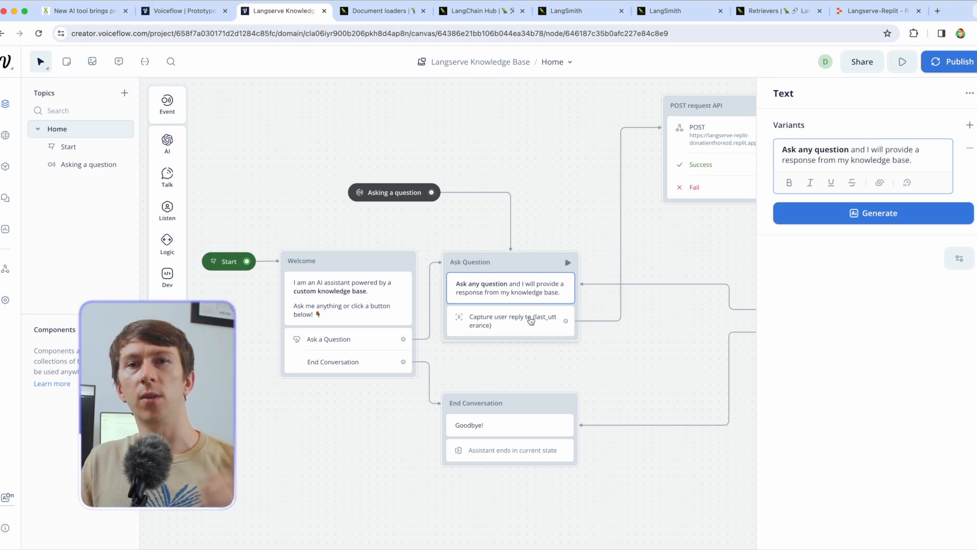
Inspect the Capture user reply step, then bring up the POST request API step settings.
left_click(510, 321)
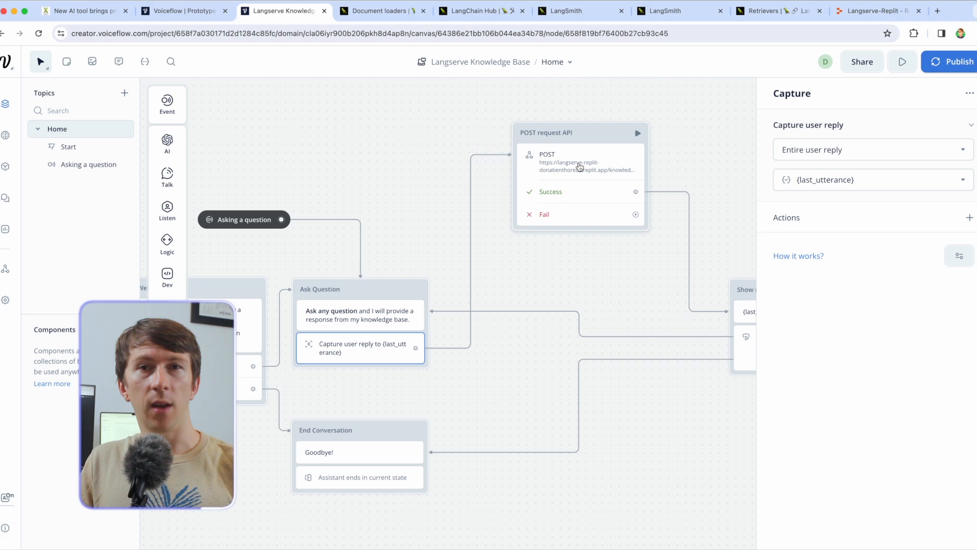
left_click(578, 160)
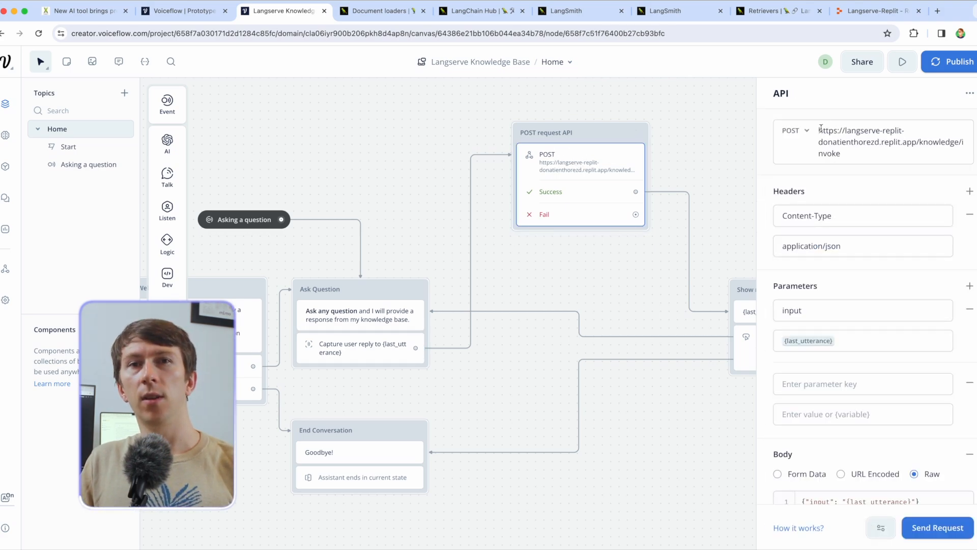
Review the invoke URL, Content-Type header and last_utterance input, then open the {last_response} Show response step.
left_click(891, 141)
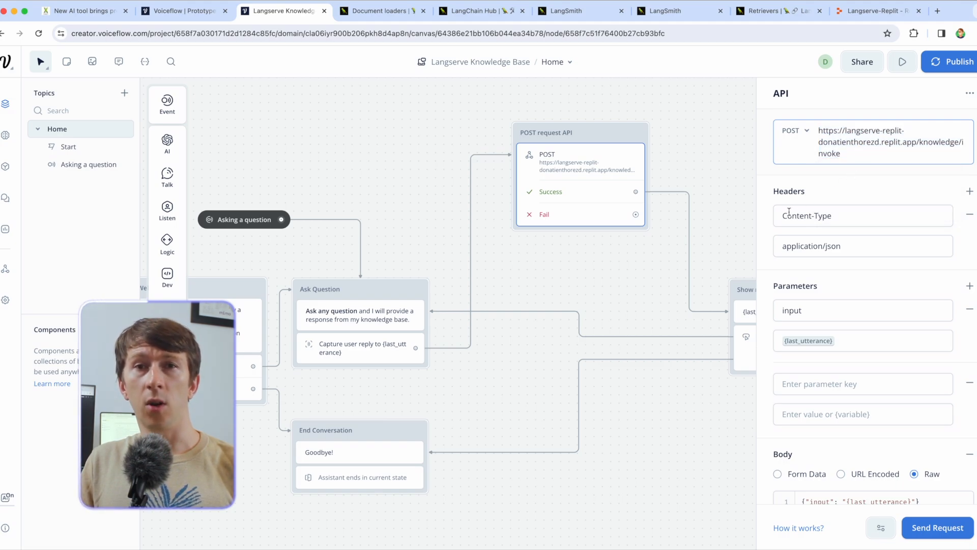
left_click(842, 215)
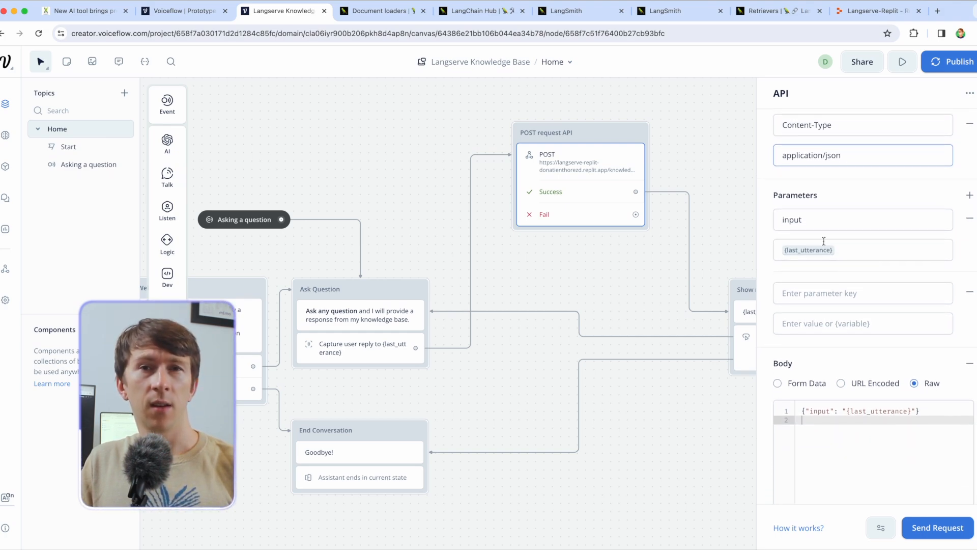
left_click(841, 219)
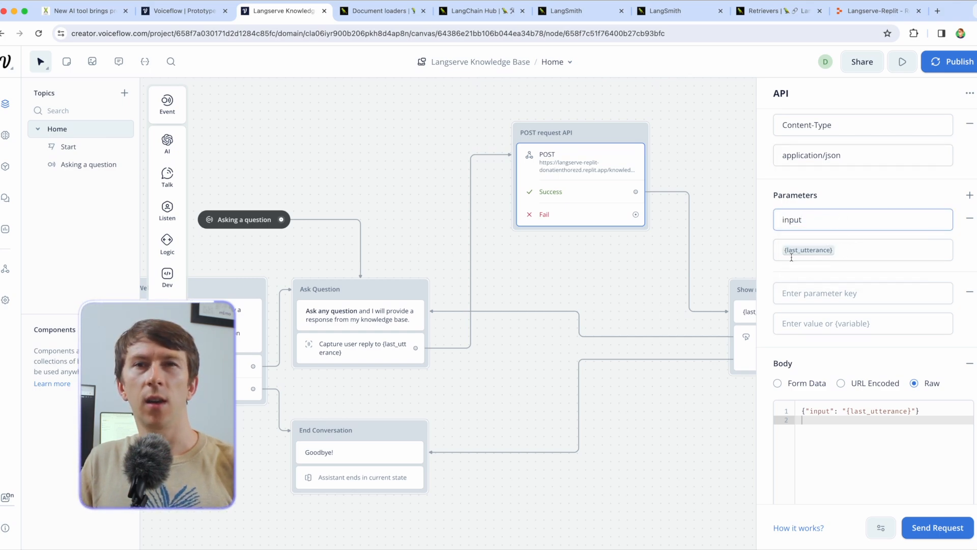
scroll("down", 3)
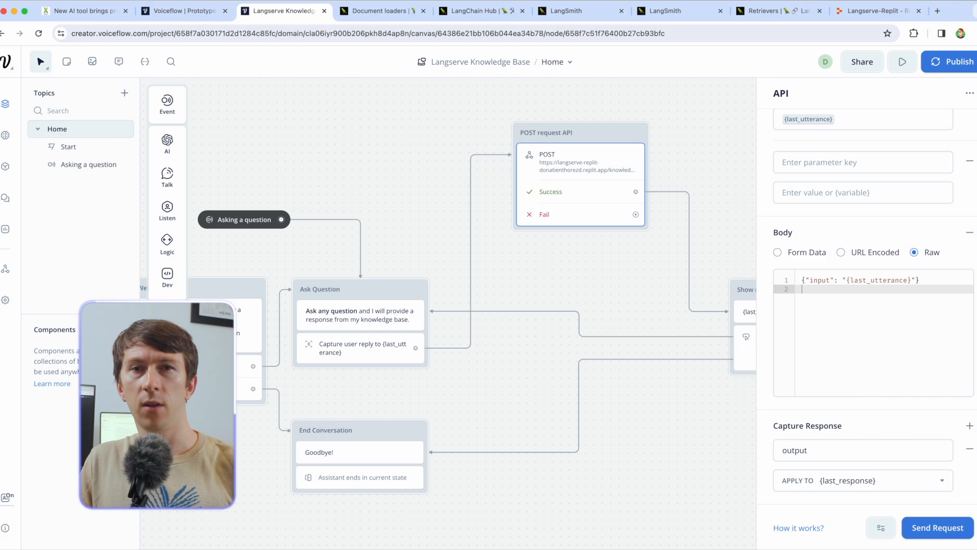
left_click(880, 280)
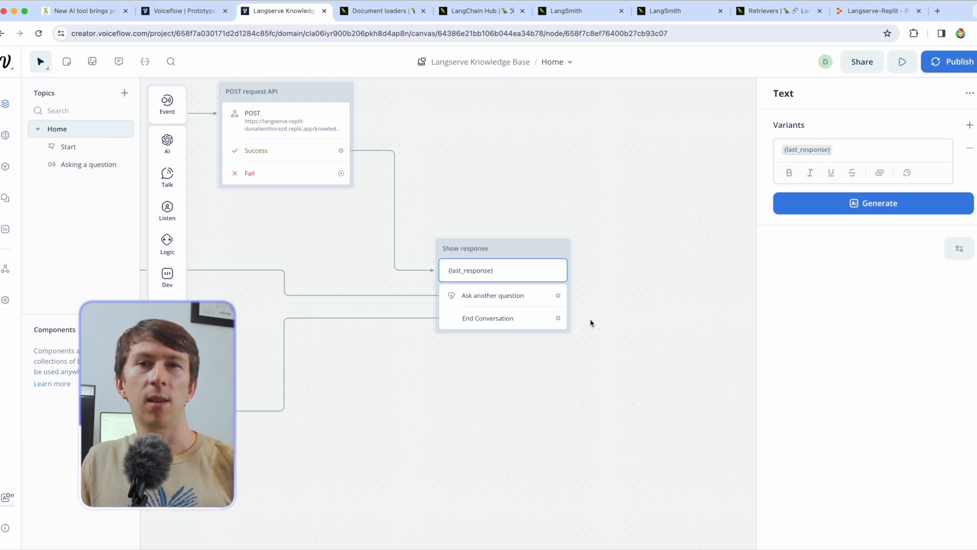
Switch to the Langserve-Replit repl's main.py with its web article ingestion code.
left_click(502, 305)
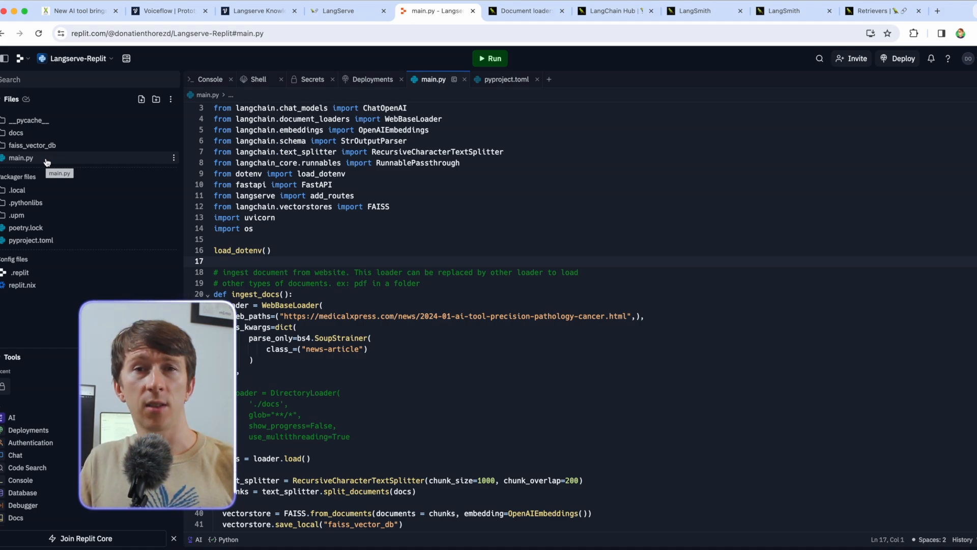
Open main.py in the repl and point out the ingest_docs web loader function.
left_click(272, 215)
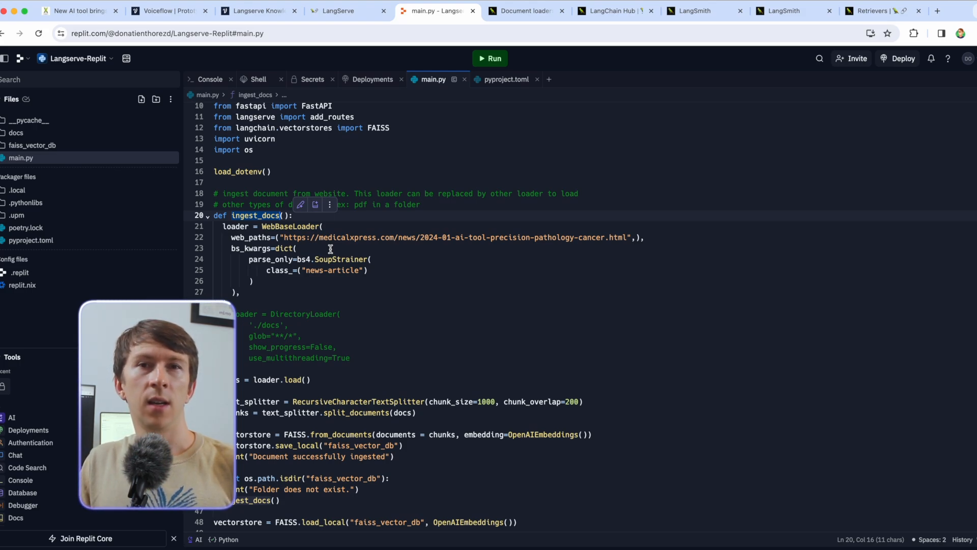
left_click(574, 237)
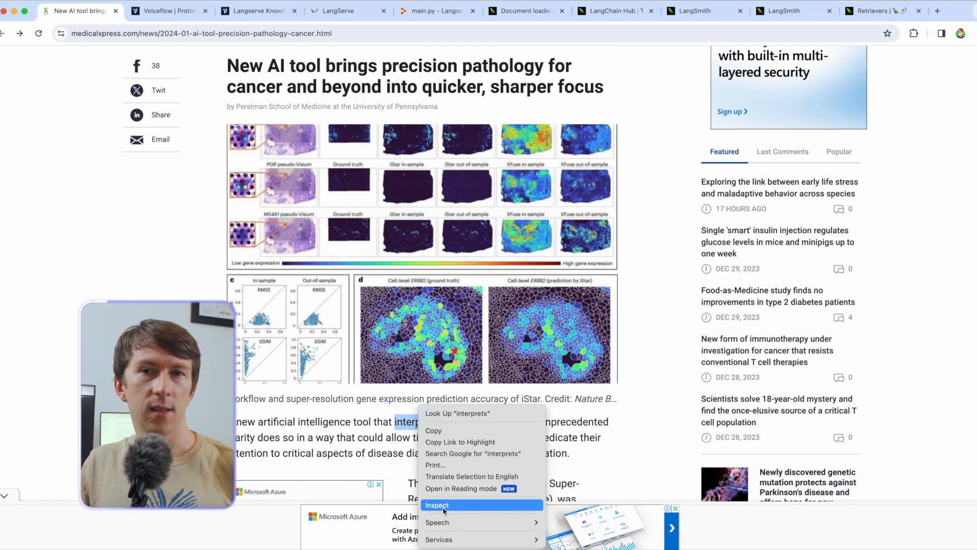
Inspect the article's paragraph and news-article elements in DevTools, then go to LangChain Document loaders.
left_click(437, 505)
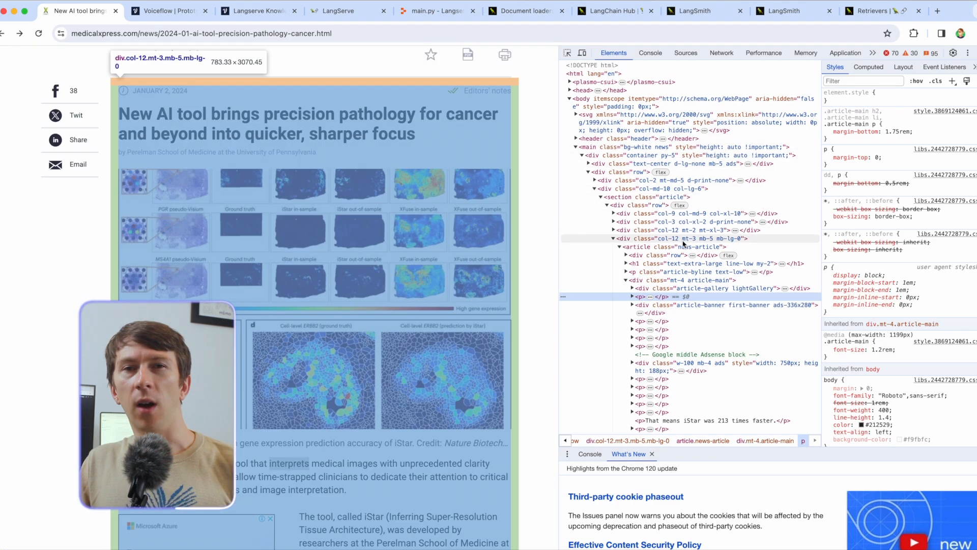
left_click(663, 246)
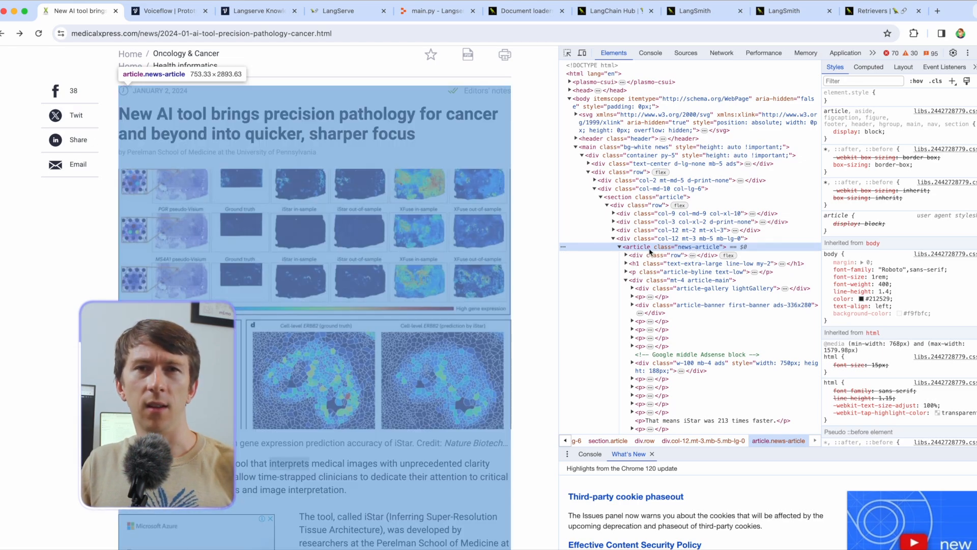
left_click(526, 11)
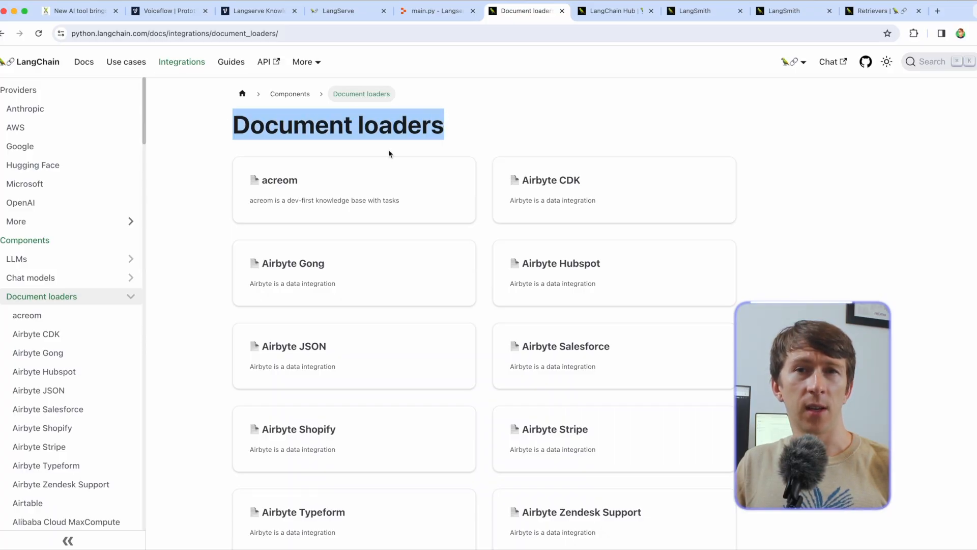
Scroll through LangChain's document loader integrations, then return to main.py in Replit.
scroll("down", 3)
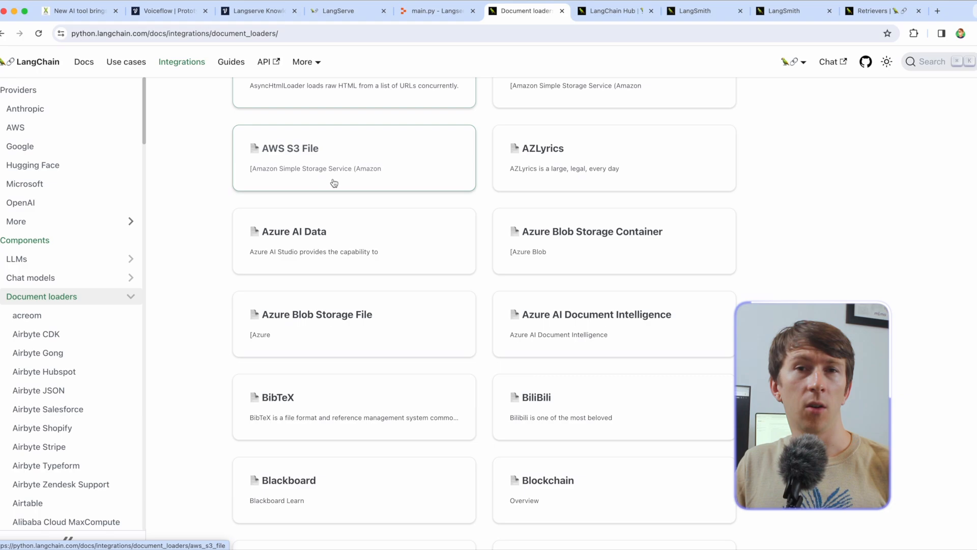
scroll("down", 3)
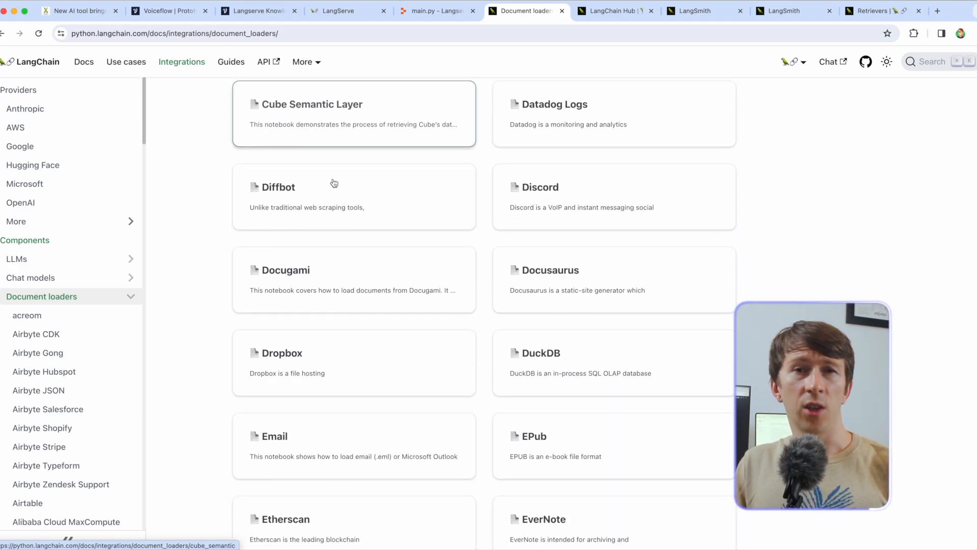
scroll("down", 3)
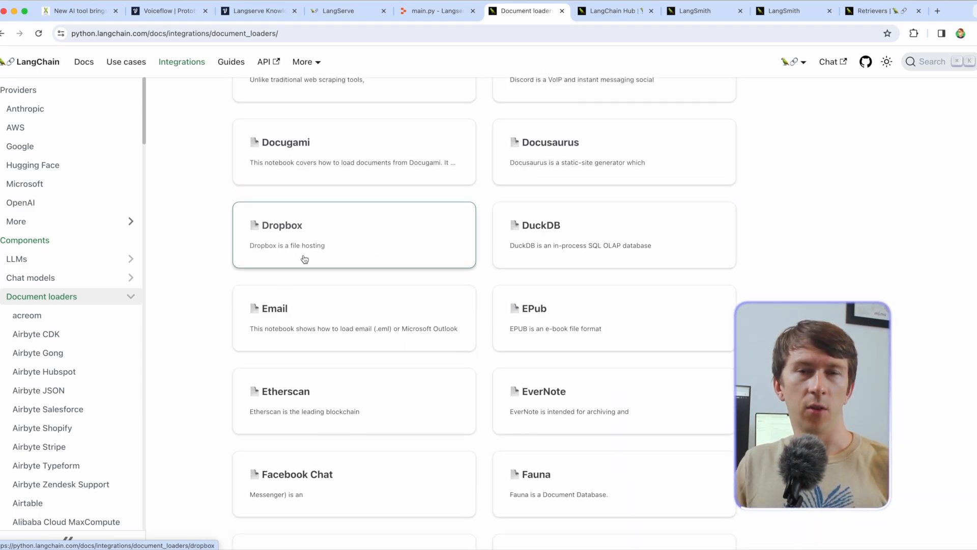
left_click(436, 11)
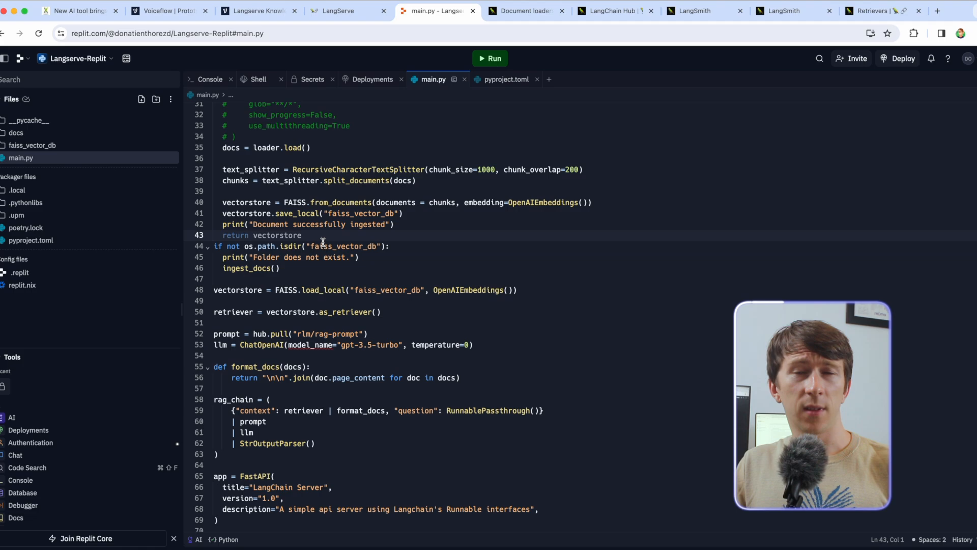
Highlight hub.pull("rlm/rag-prompt") in main.py and find that prompt in the LangSmith Hub listing.
double_click(341, 246)
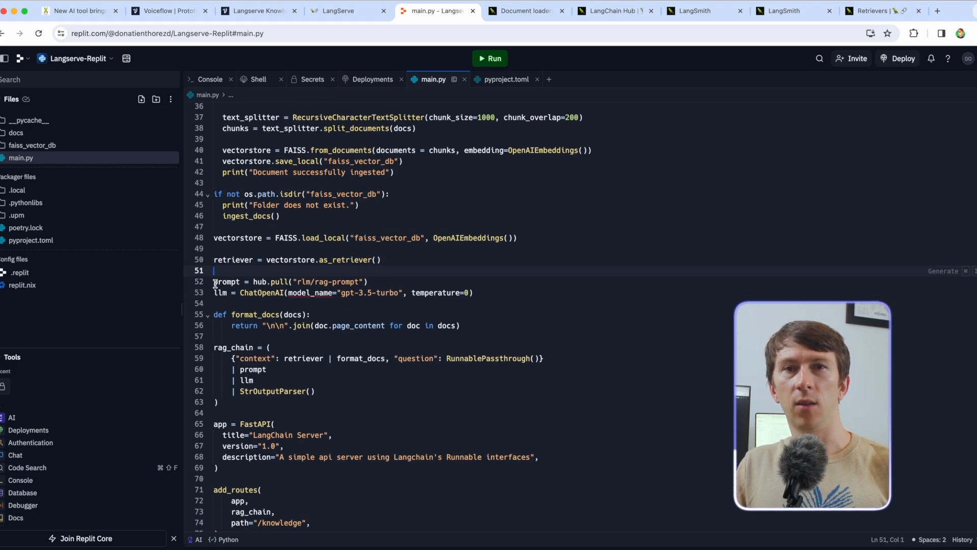
left_click(256, 281)
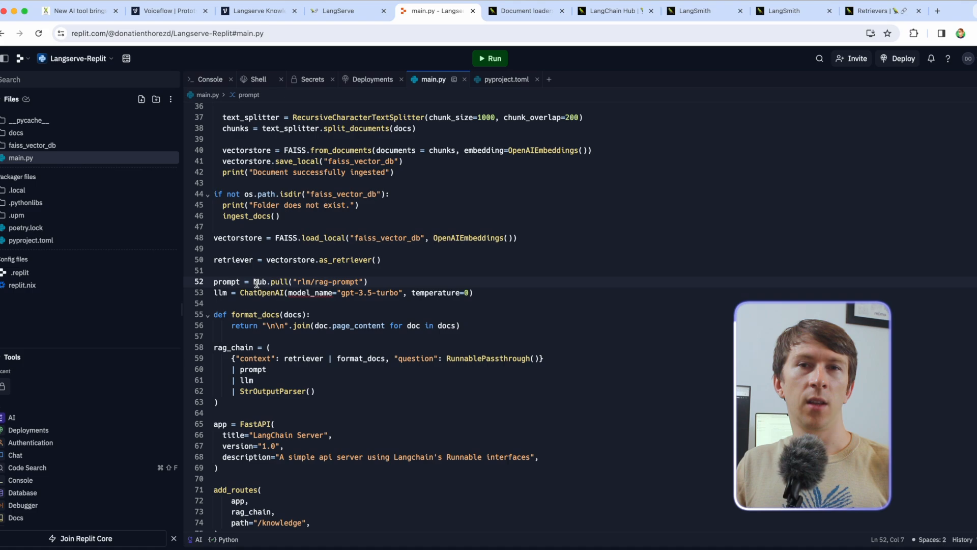
double_click(330, 282)
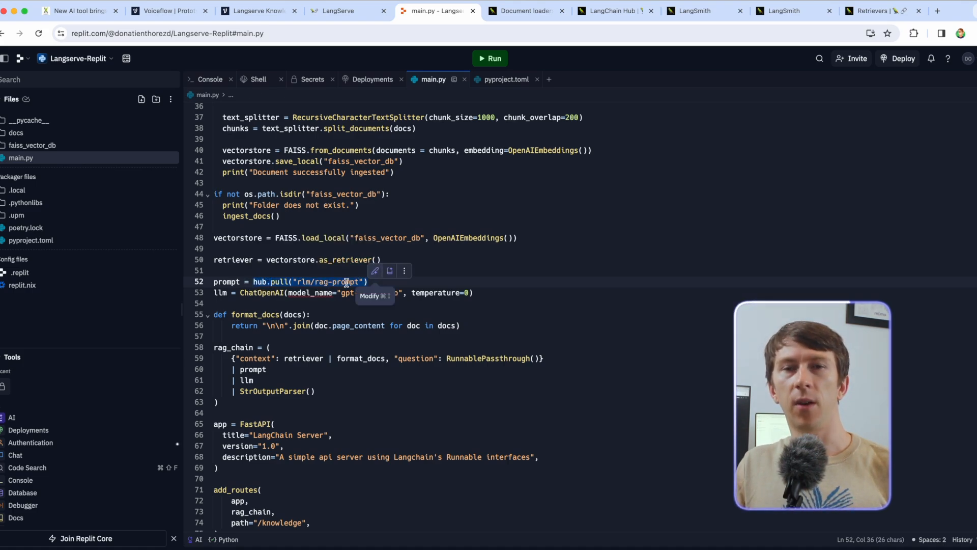
left_click(645, 11)
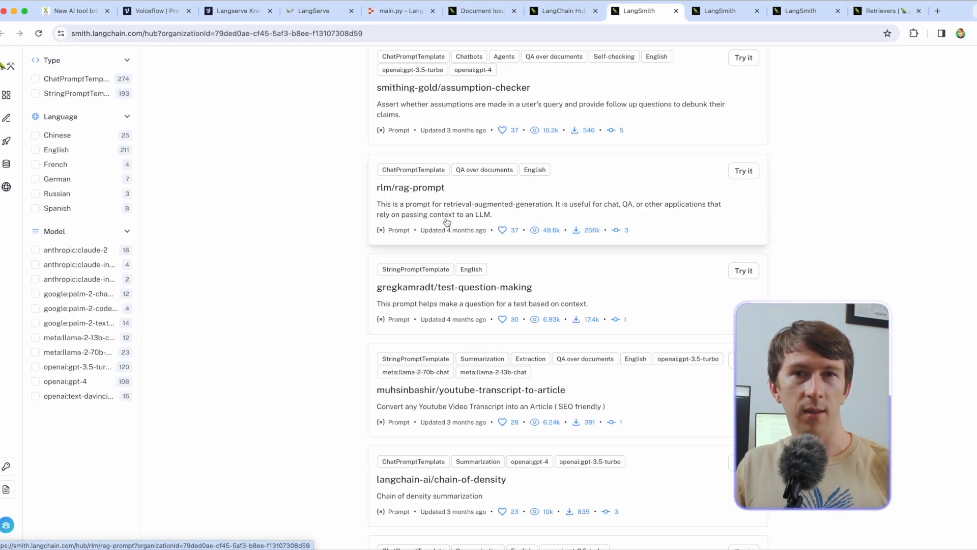
Read the rlm/rag-prompt page's example RAG code, then return to main.py.
left_click(410, 187)
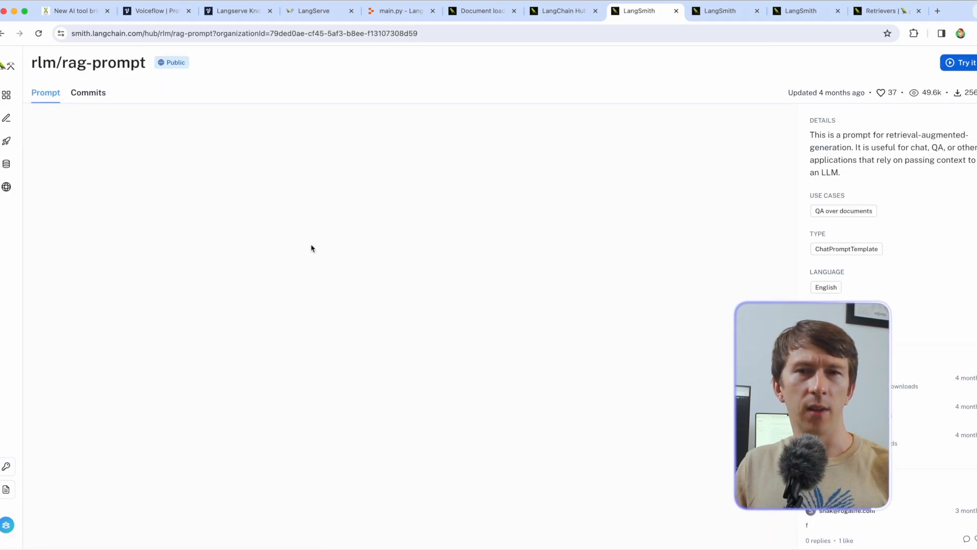
scroll("down", 3)
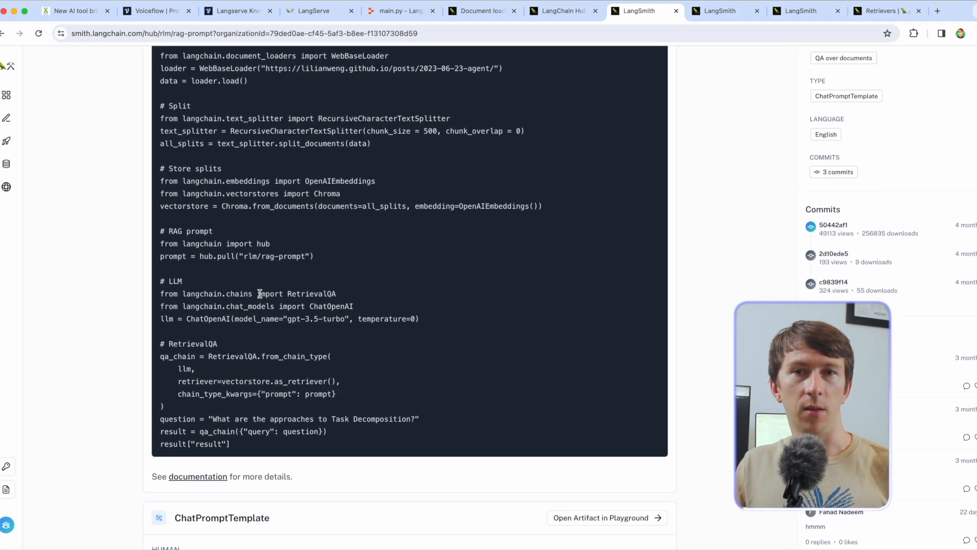
left_click(398, 11)
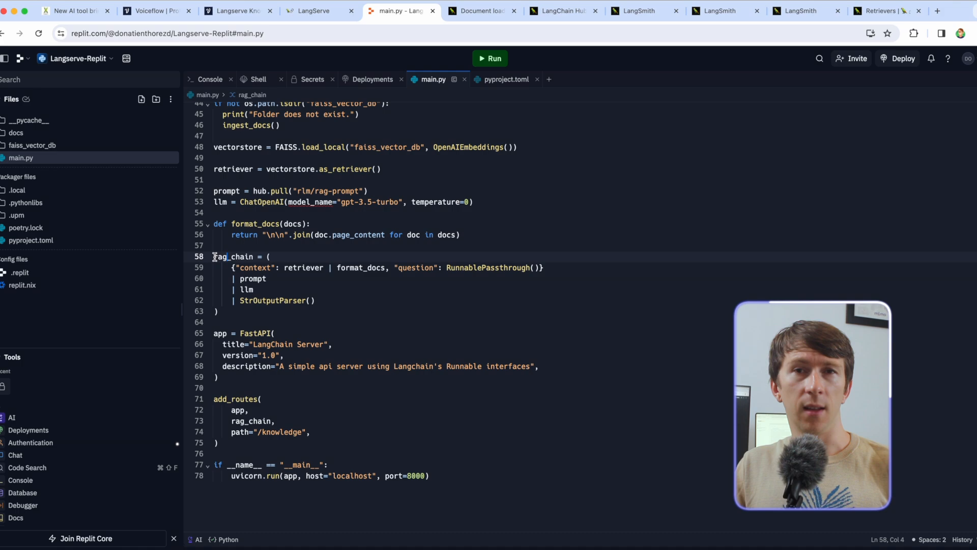
Select rag_chain in main.py, then view the rlm/rag-prompt ChatPromptTemplate.
double_click(236, 256)
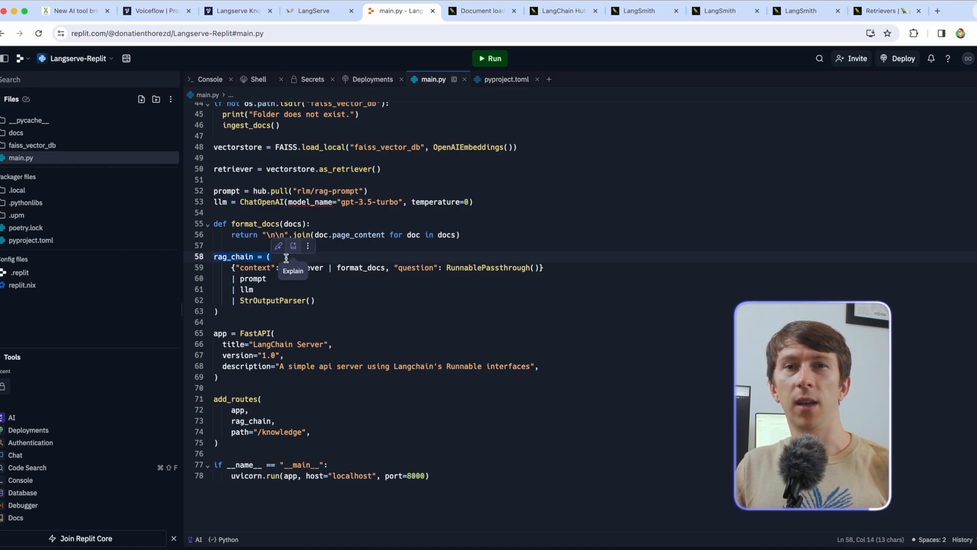
left_click(302, 267)
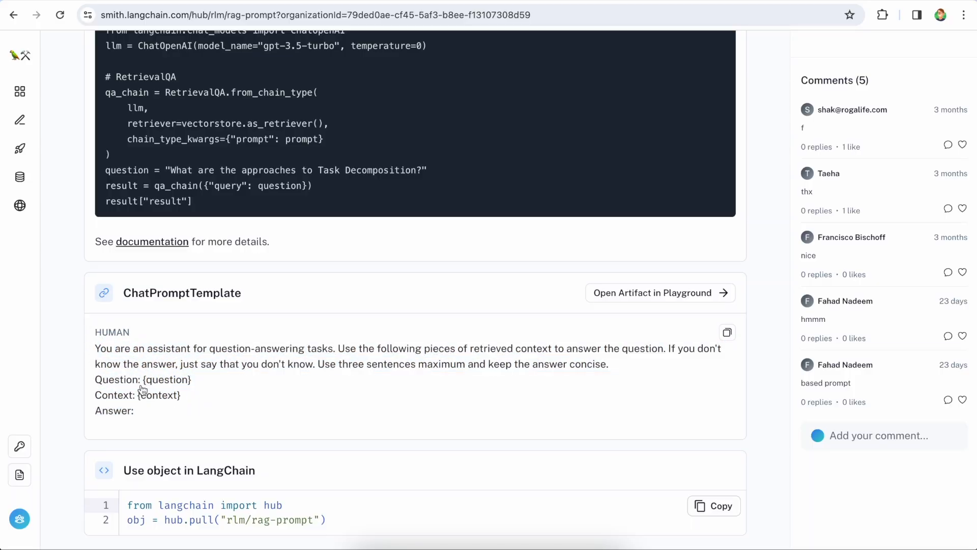
Highlight the {question} and {context} placeholders in the ChatPromptTemplate.
double_click(167, 379)
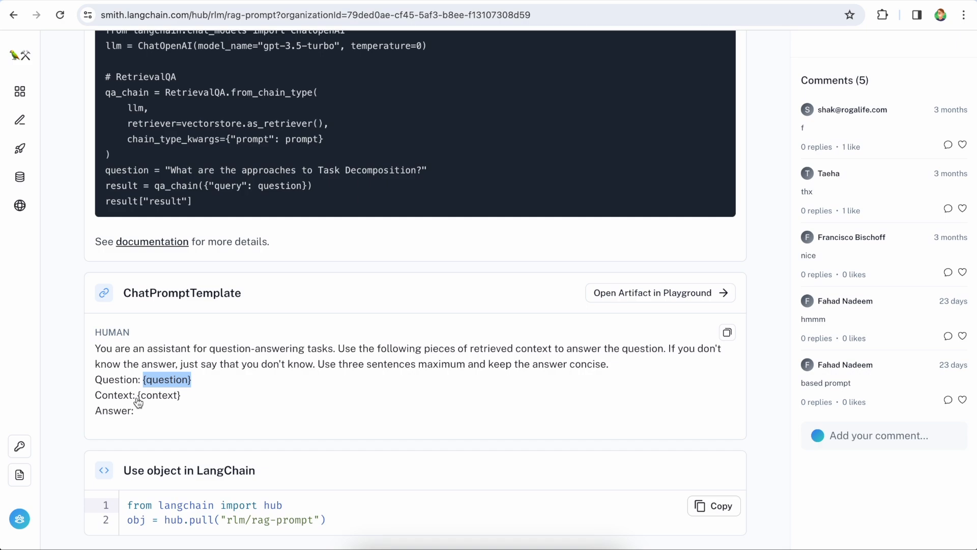
double_click(158, 394)
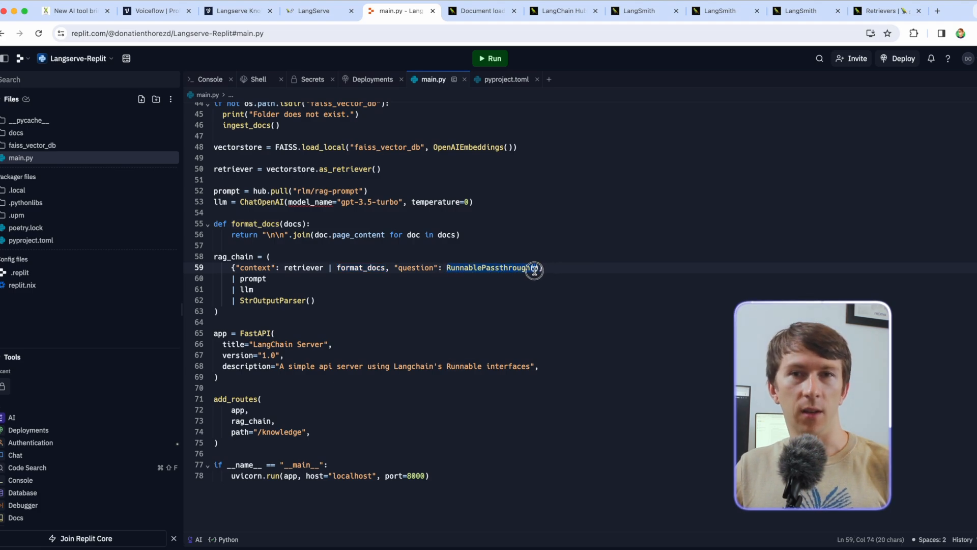
Compare main.py with the Retrievers docs, select the FastAPI and add_routes blocks, and open the public repl page.
left_click(885, 11)
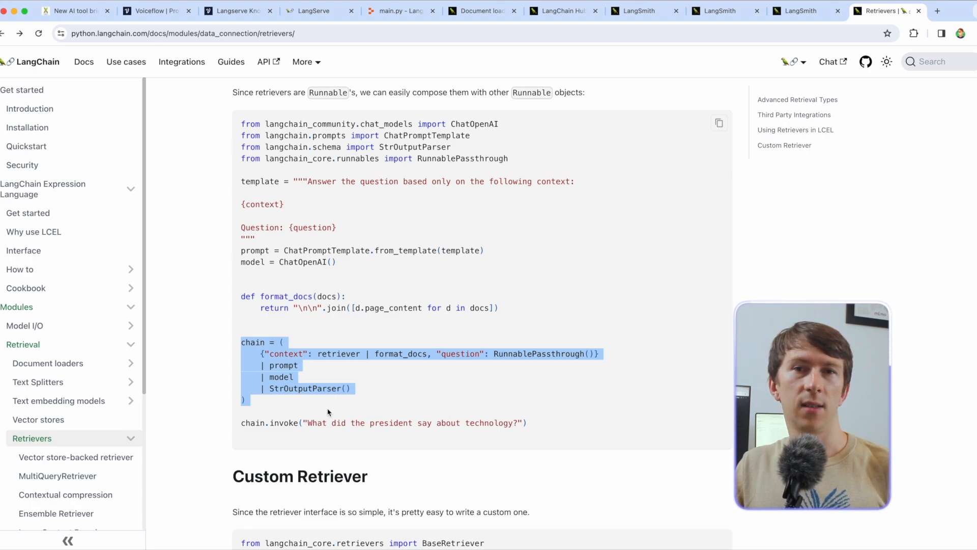
left_click(399, 11)
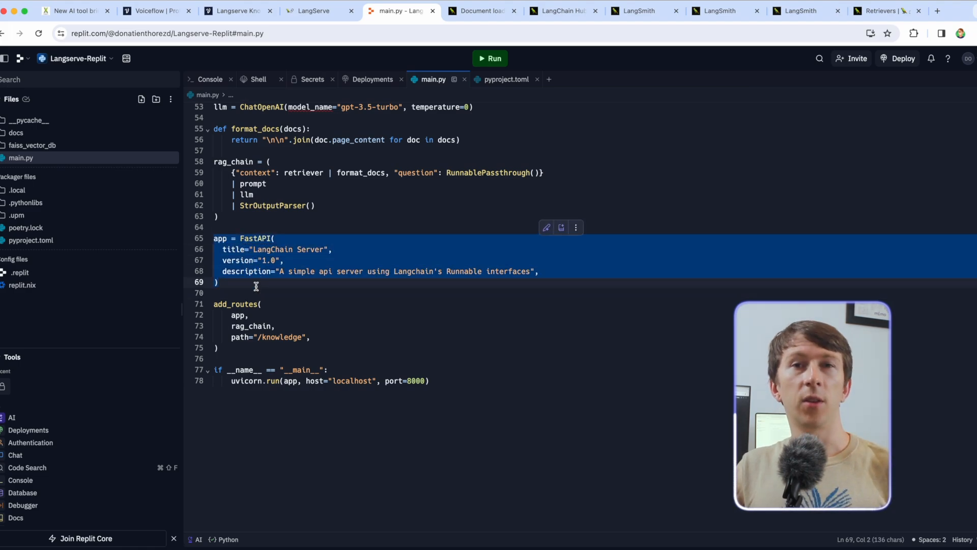
left_click(256, 282)
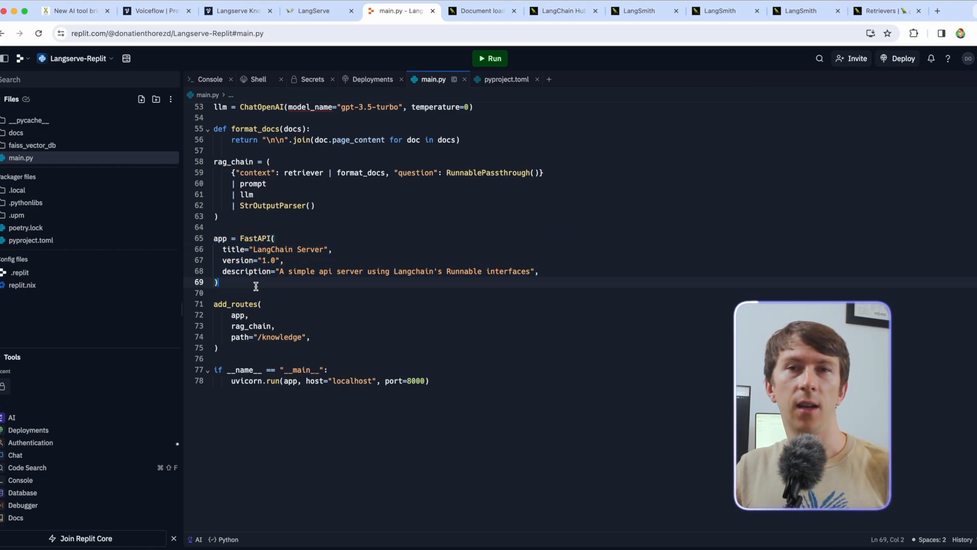
left_click(214, 303)
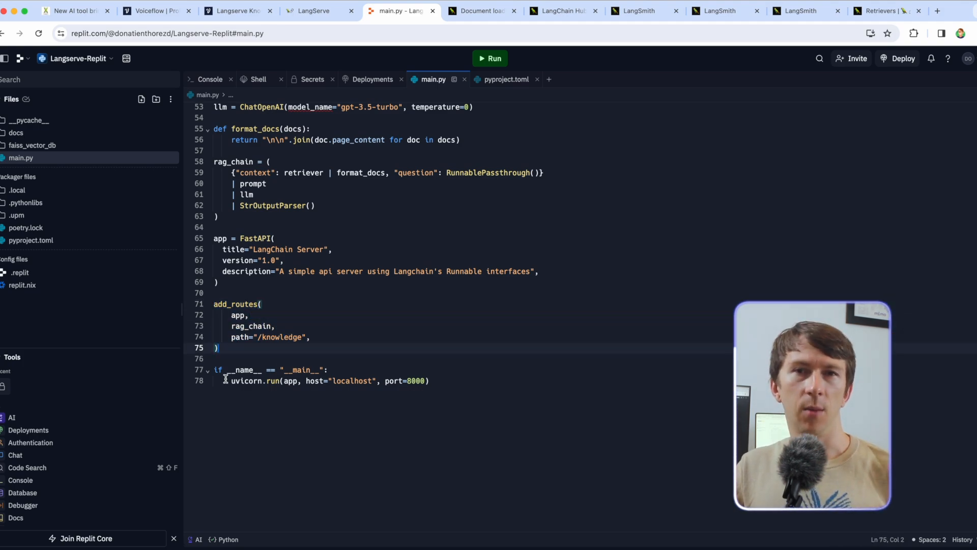
left_click(444, 10)
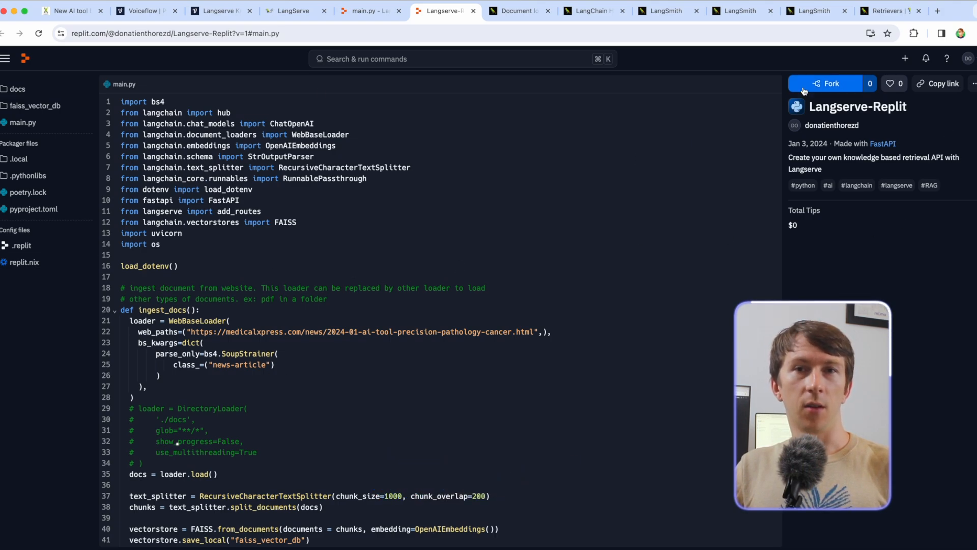
Fork the Langserve-Replit repl as Langserve-Replit-2.
left_click(827, 83)
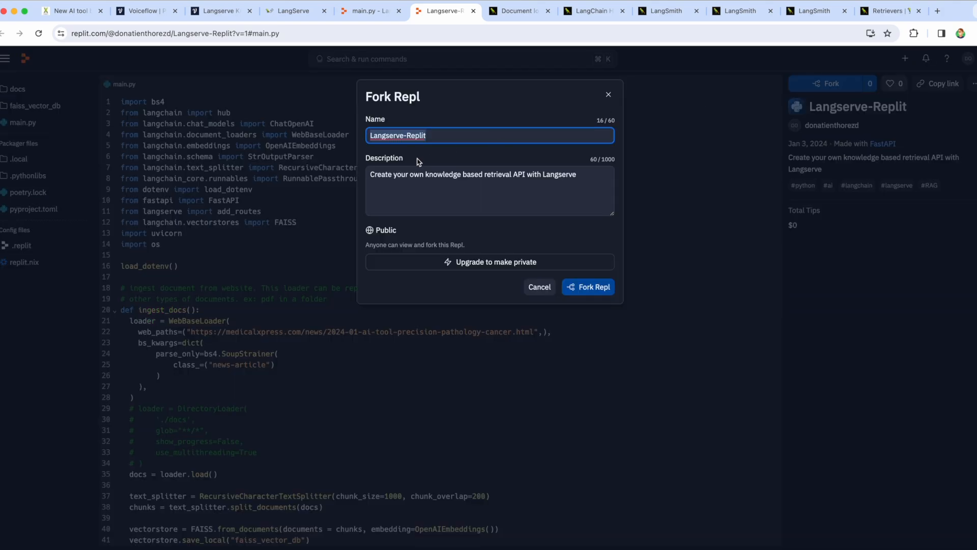
type("-2")
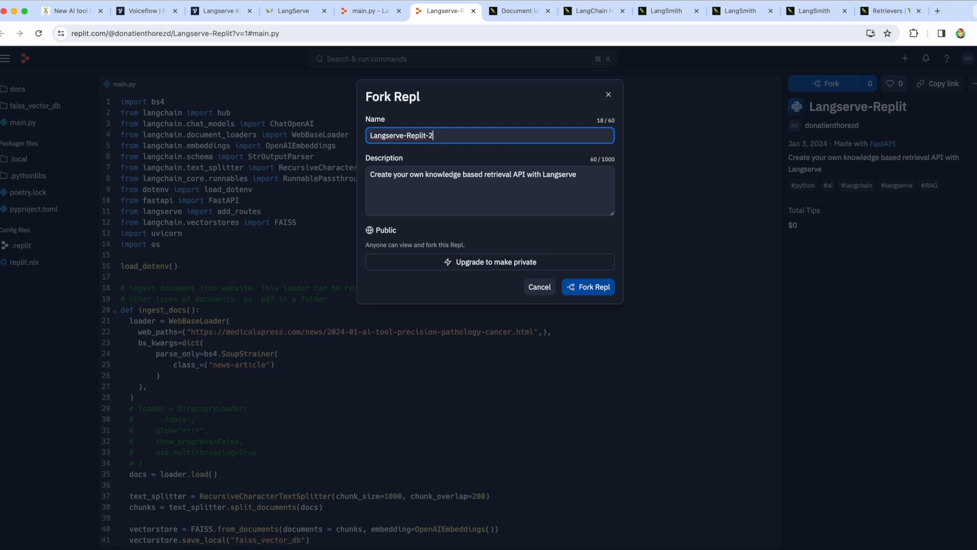
left_click(586, 286)
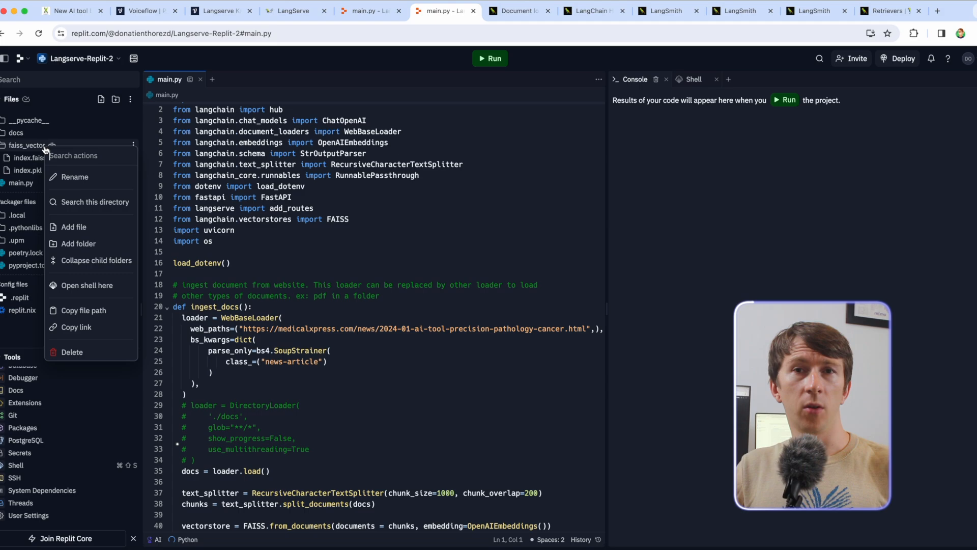
Delete the faiss_vector_db folder and open a new shell session.
left_click(72, 352)
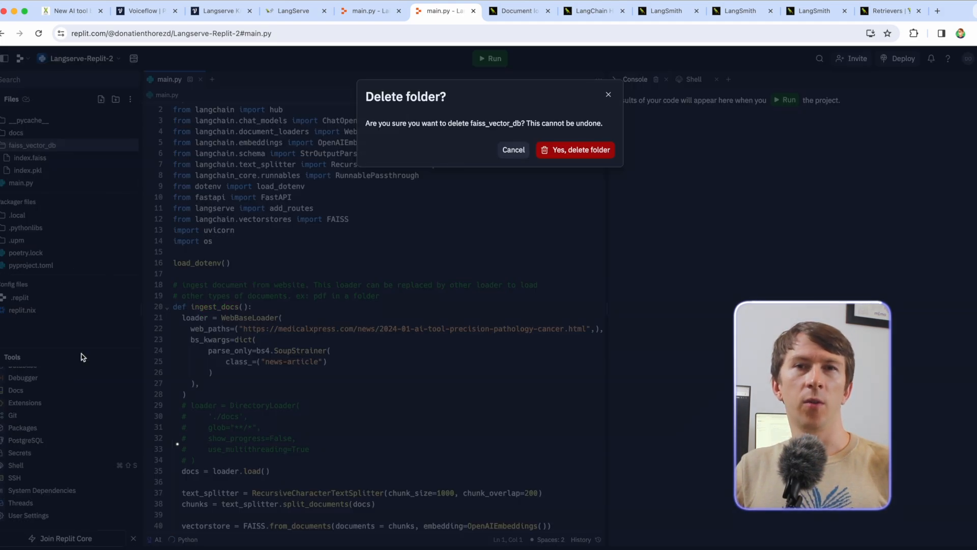
left_click(513, 150)
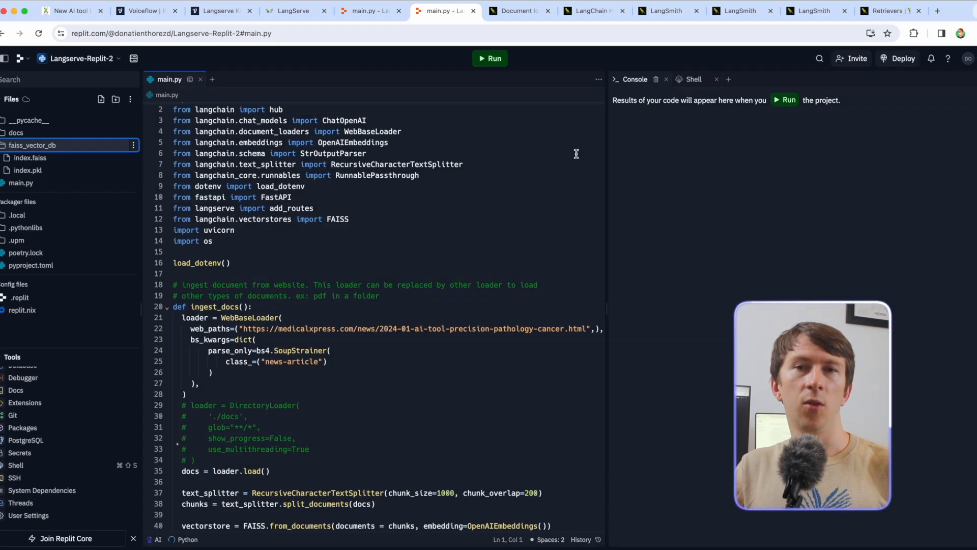
left_click(32, 145)
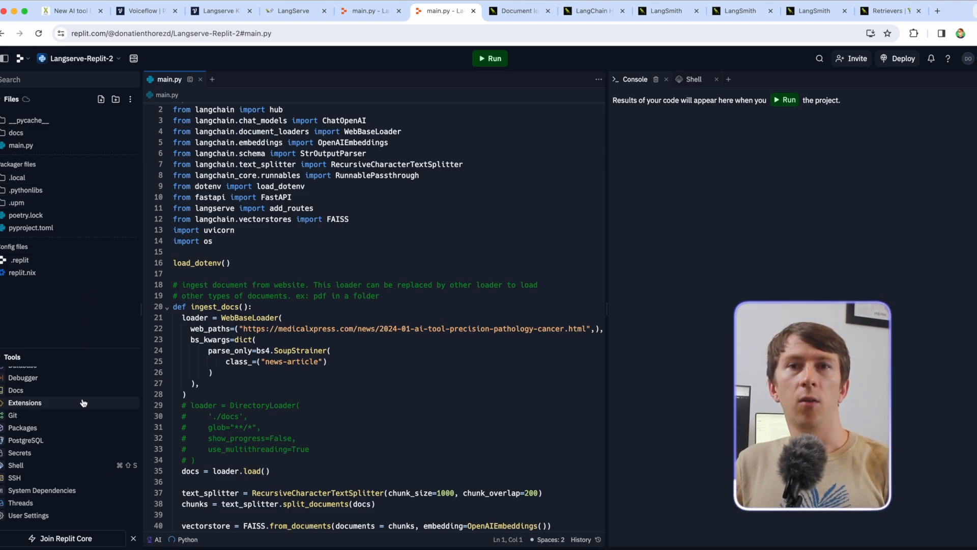
left_click(20, 452)
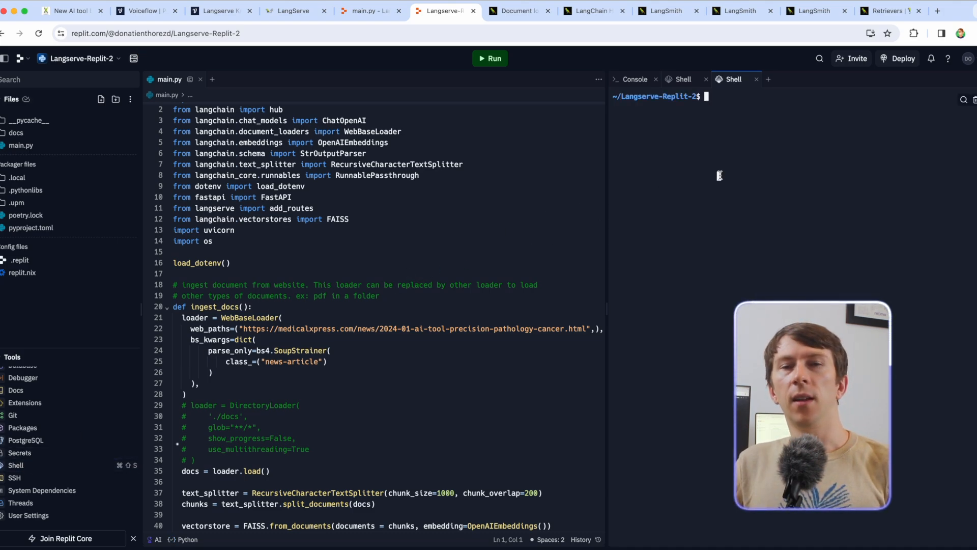
Run 'poetry install' in the shell and scroll through the result.
type("poetry install")
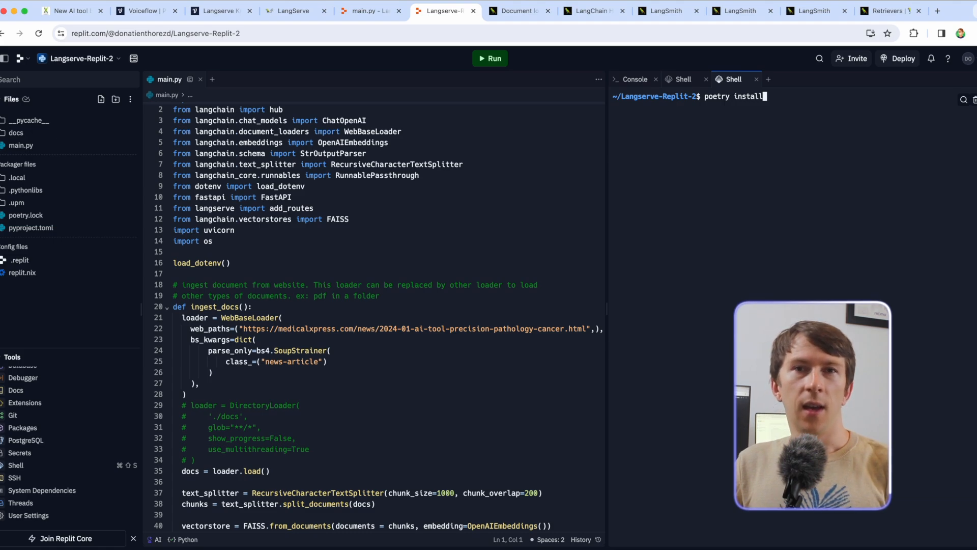
key("Return")
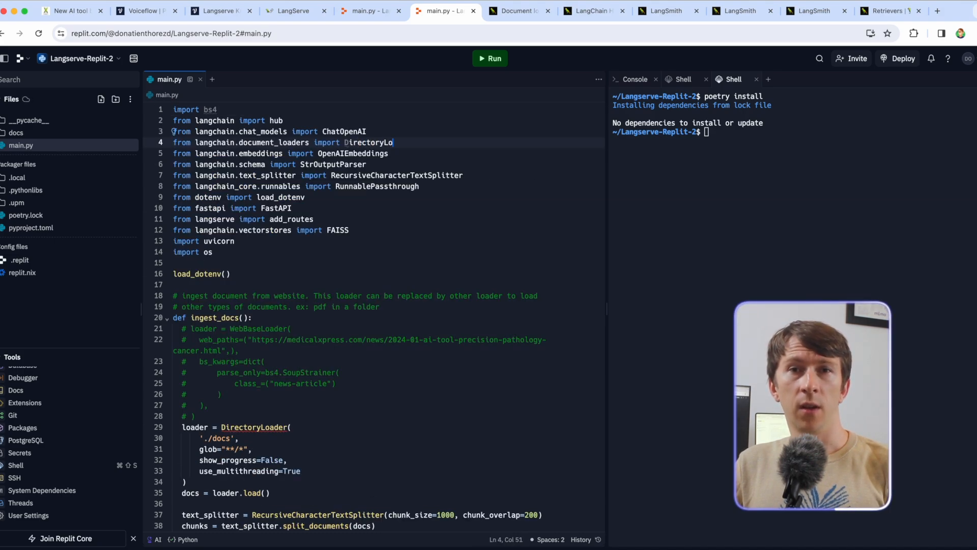
left_click(101, 100)
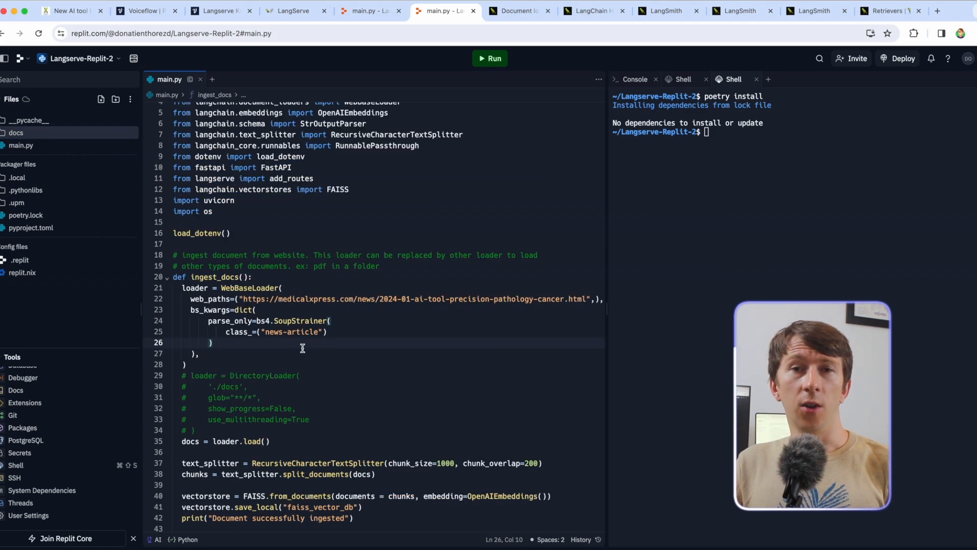
scroll("down", 3)
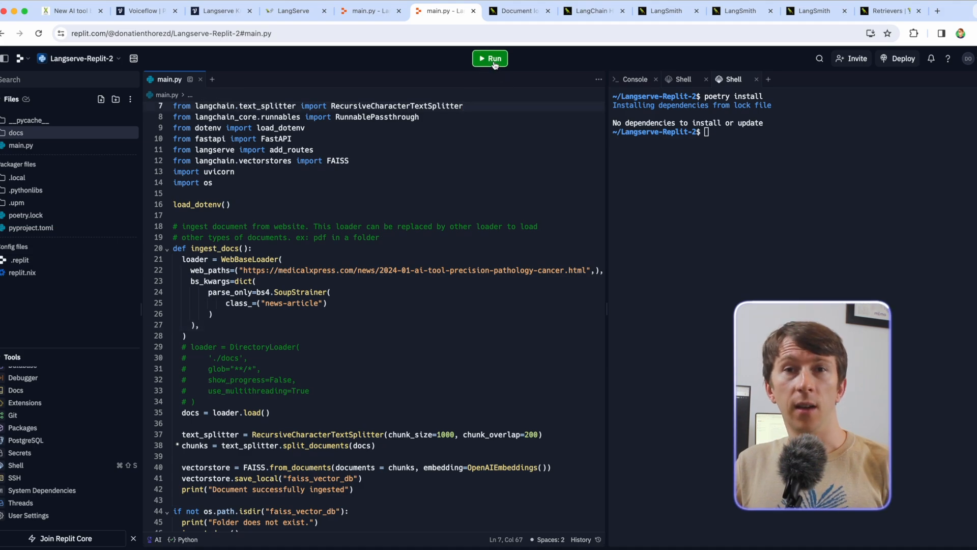
Run the repl, query /knowledge/playground/ about iStar, then stop the server.
left_click(489, 58)
type("/knowledge/playground/")
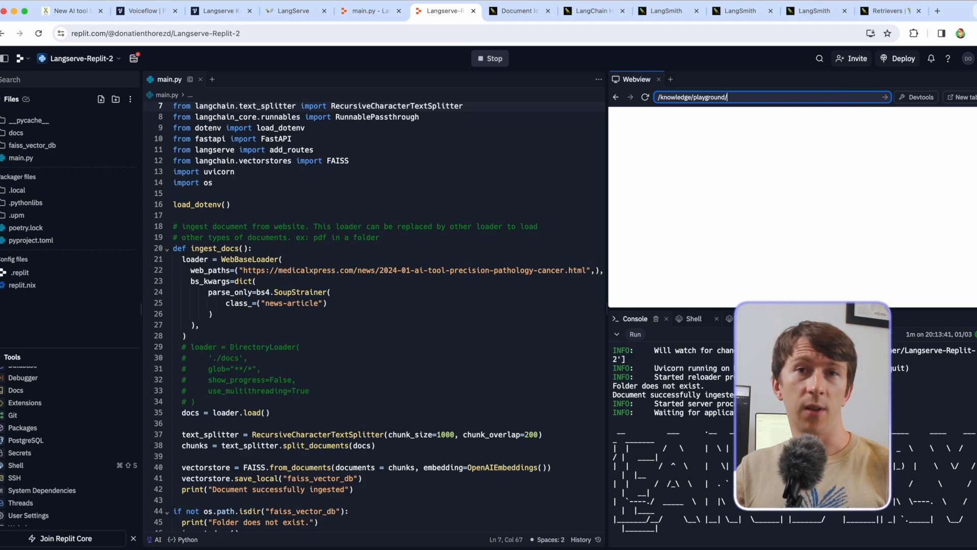
key("Return")
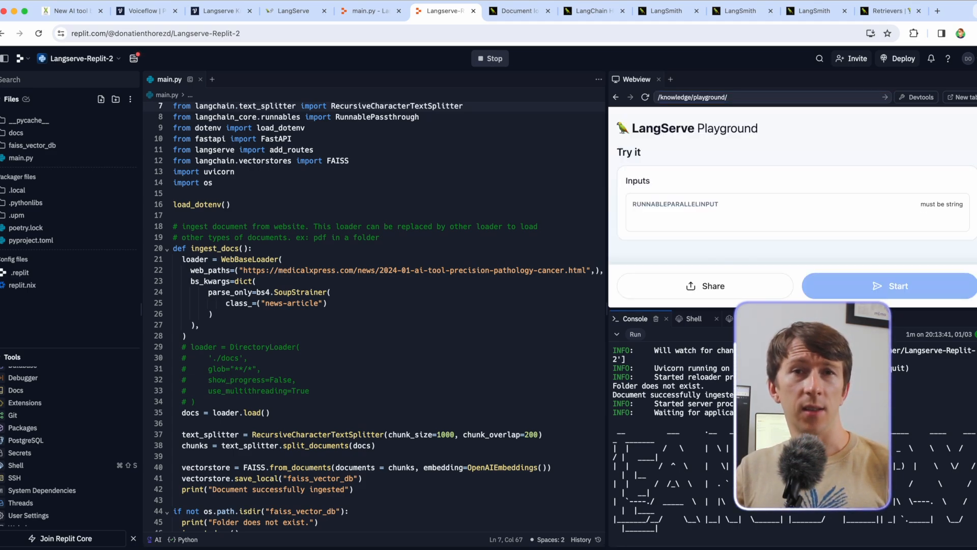
left_click(899, 286)
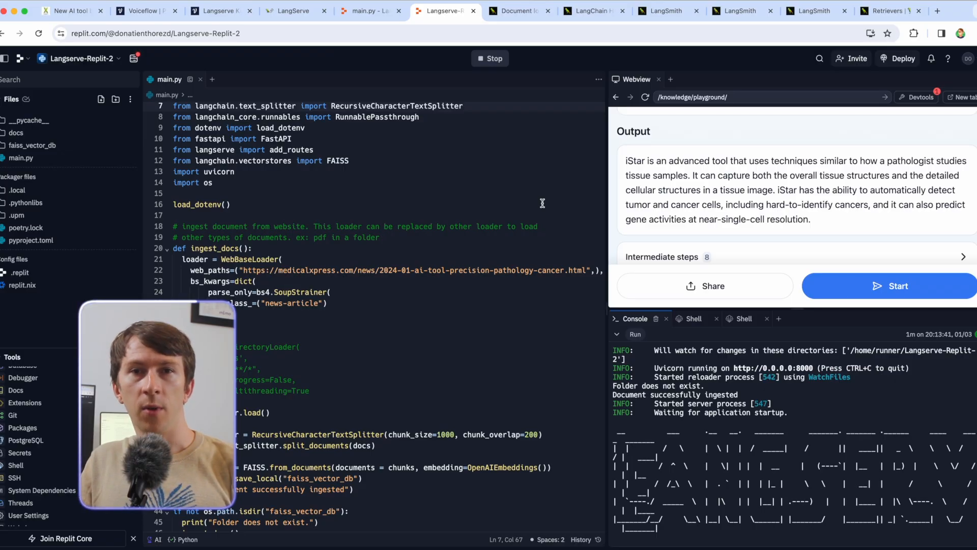
left_click(492, 58)
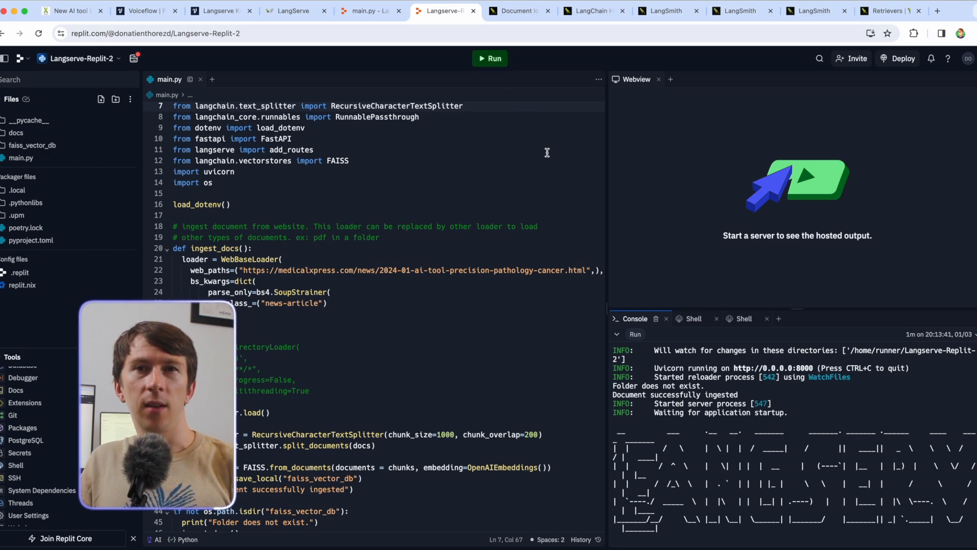
Deploy Langserve-Replit-2 on Autoscale with the approved 1 vCPU, 2 GiB, one-machine configuration.
left_click(902, 58)
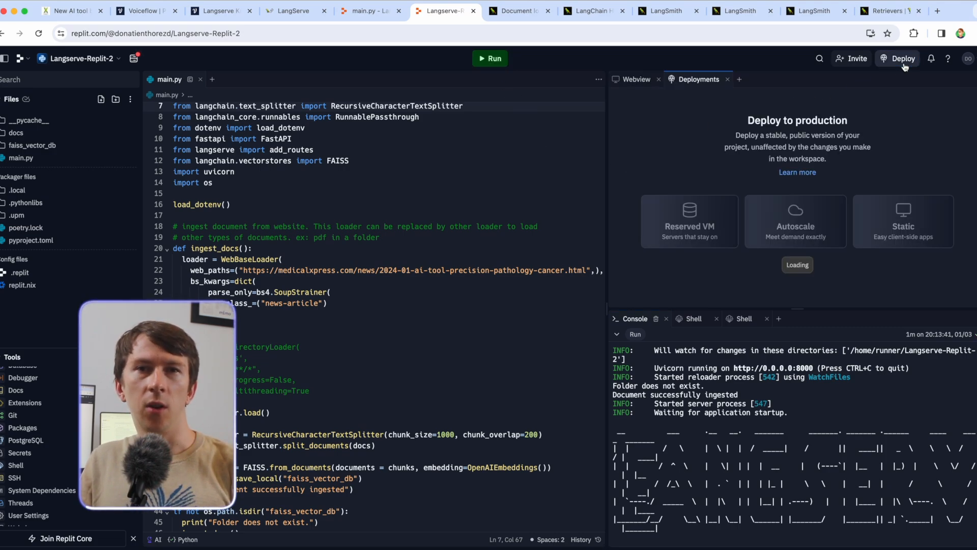
mouse_move(806, 225)
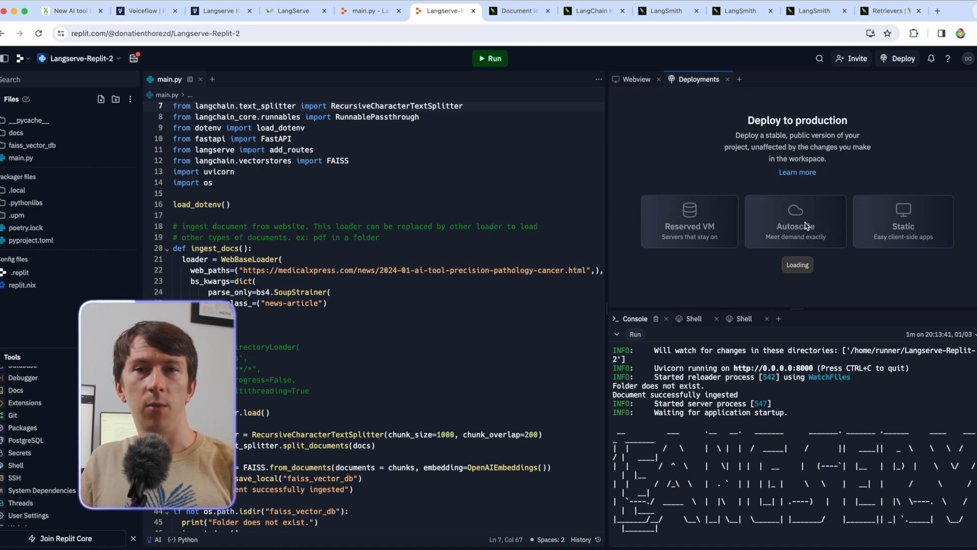
left_click(795, 225)
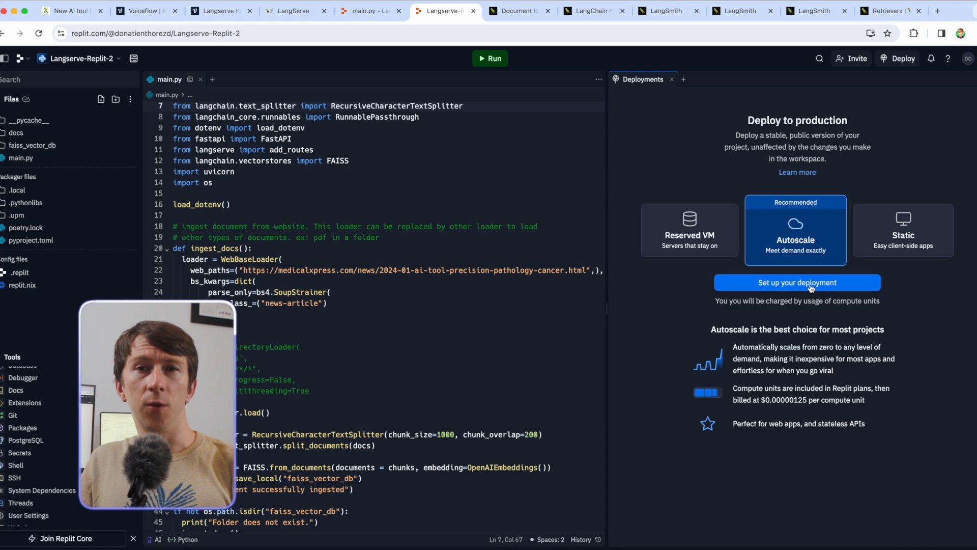
left_click(797, 283)
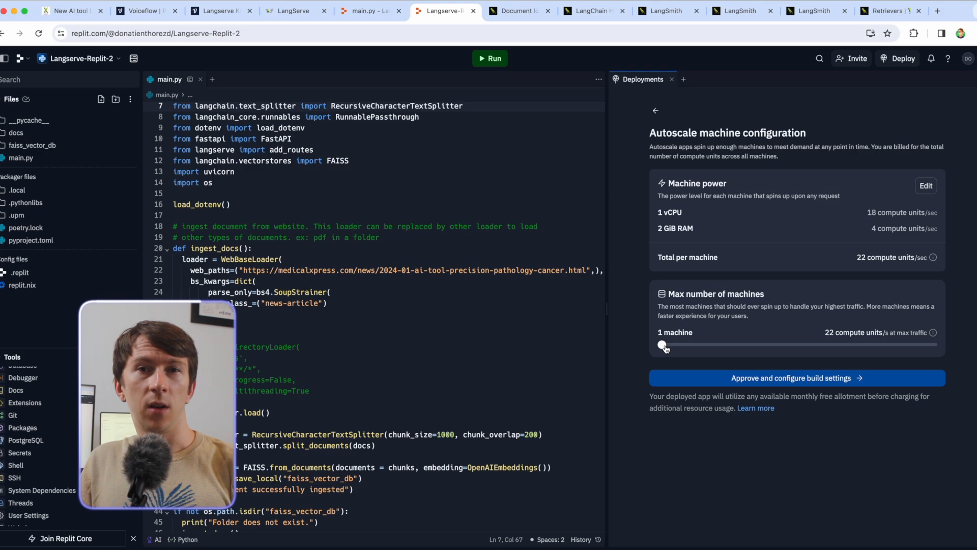
left_click(791, 377)
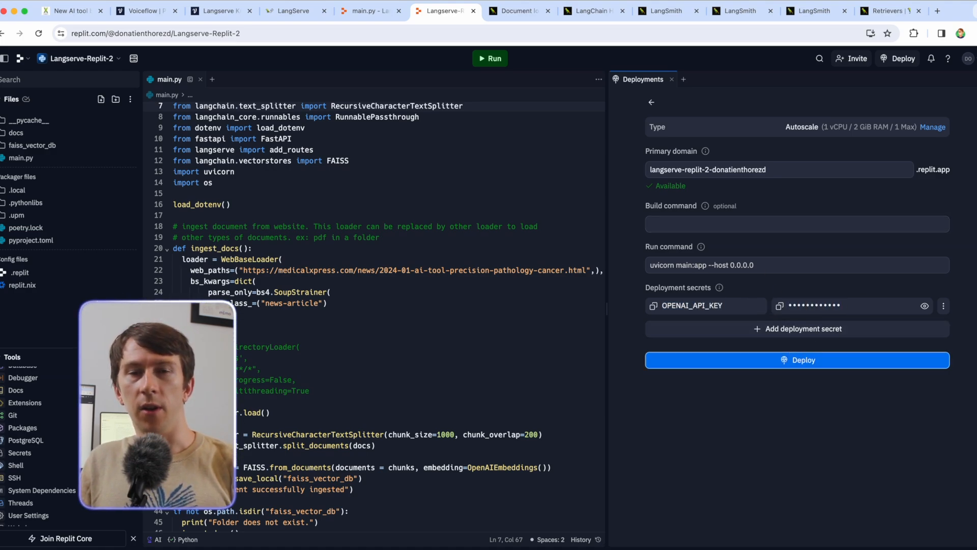
left_click(797, 360)
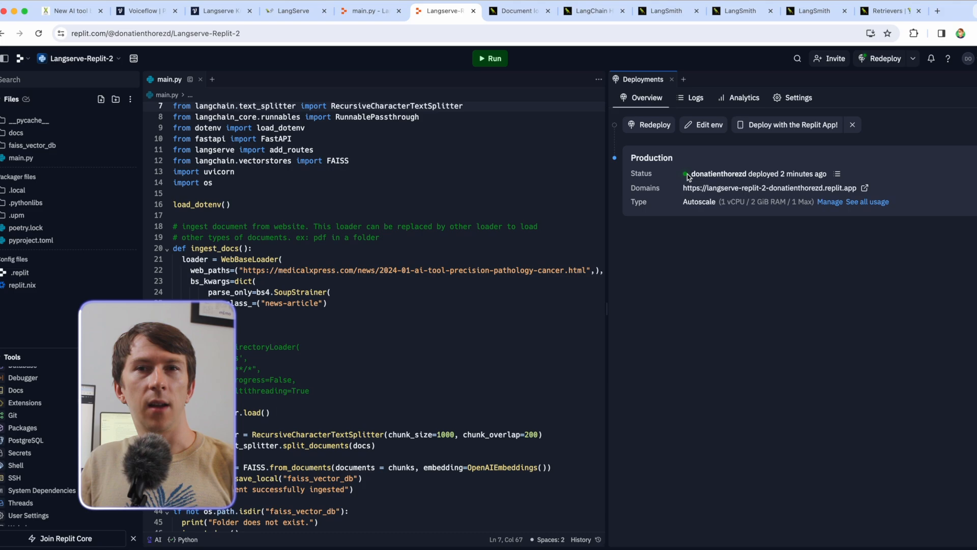
mouse_move(907, 192)
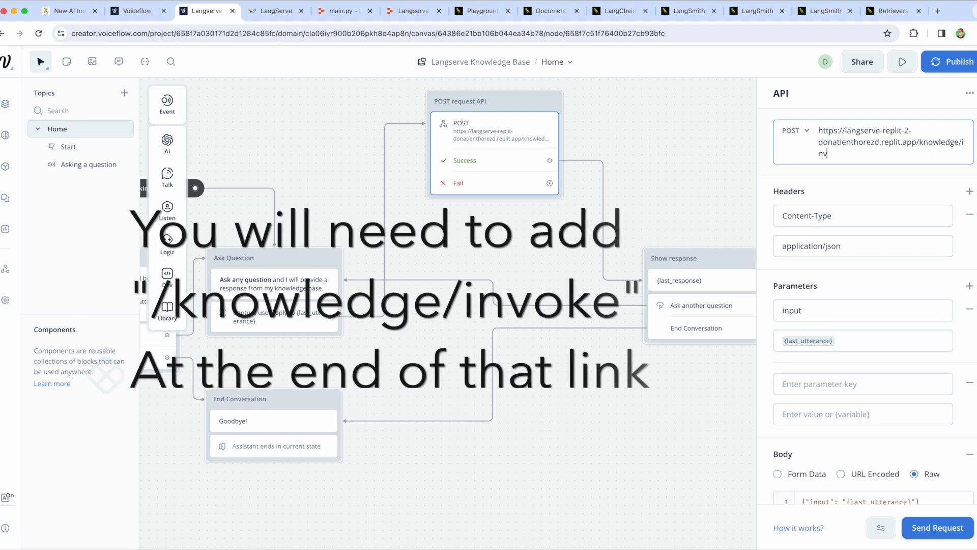
Complete the Voiceflow API URL as /knowledge/invoke, then return to Replit.
type("oke")
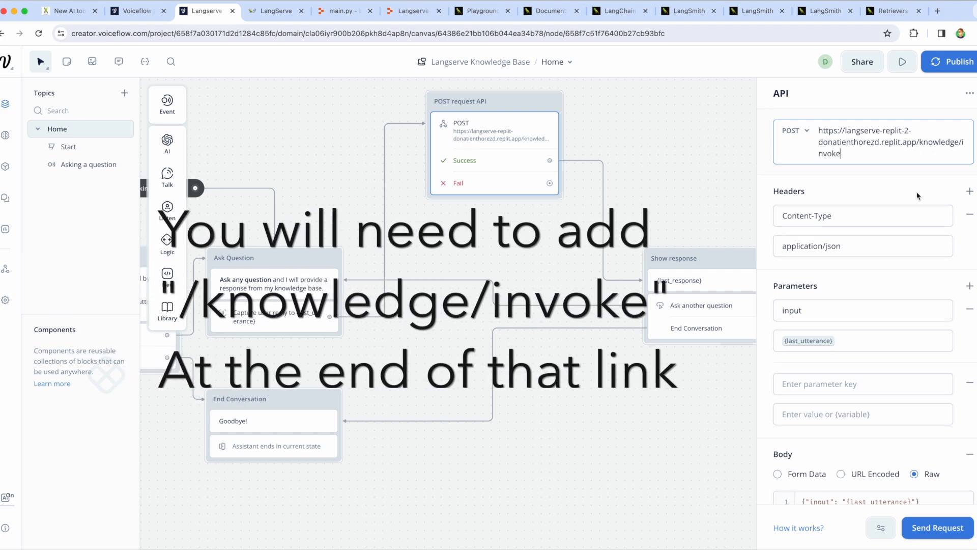
left_click(408, 11)
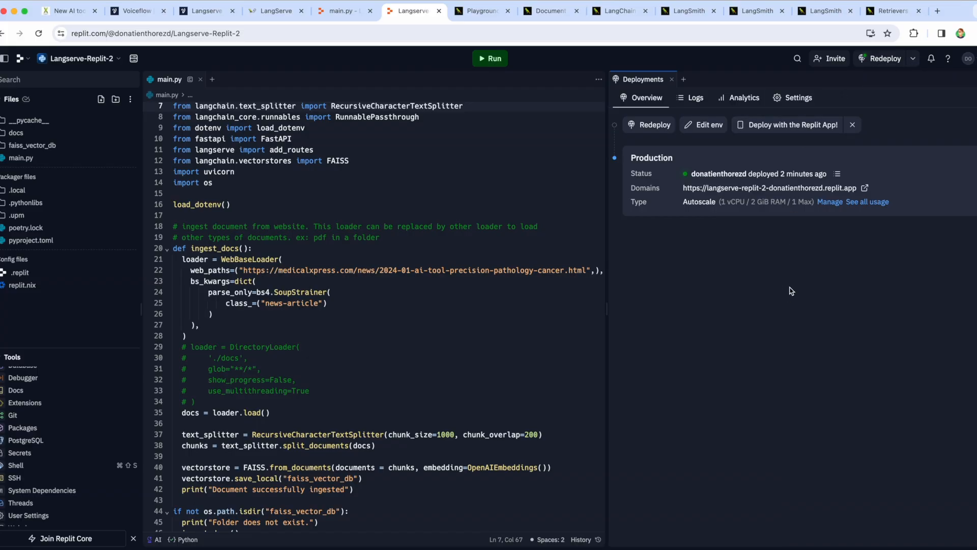
From the production deployment's Settings, choose Shut down to bring up the Delete Deployment confirmation.
left_click(798, 97)
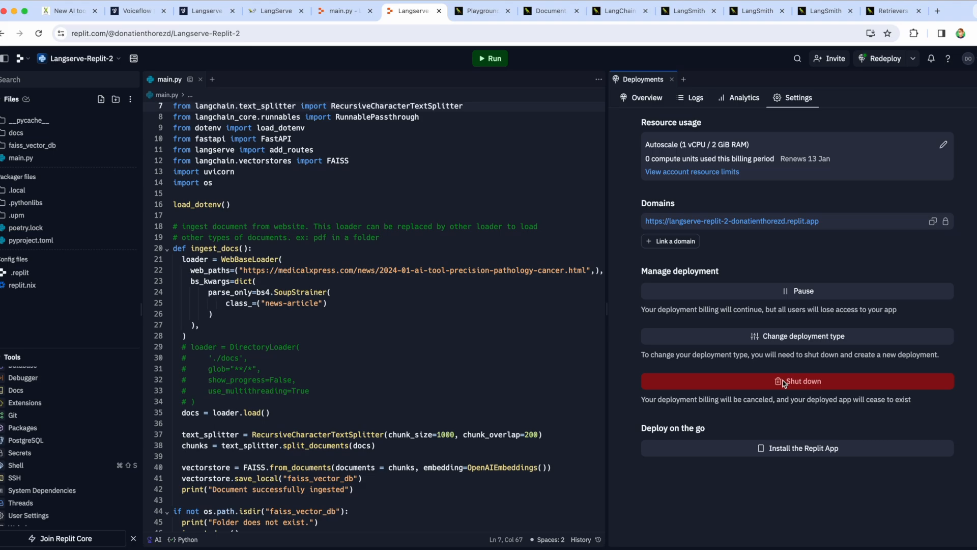
left_click(796, 381)
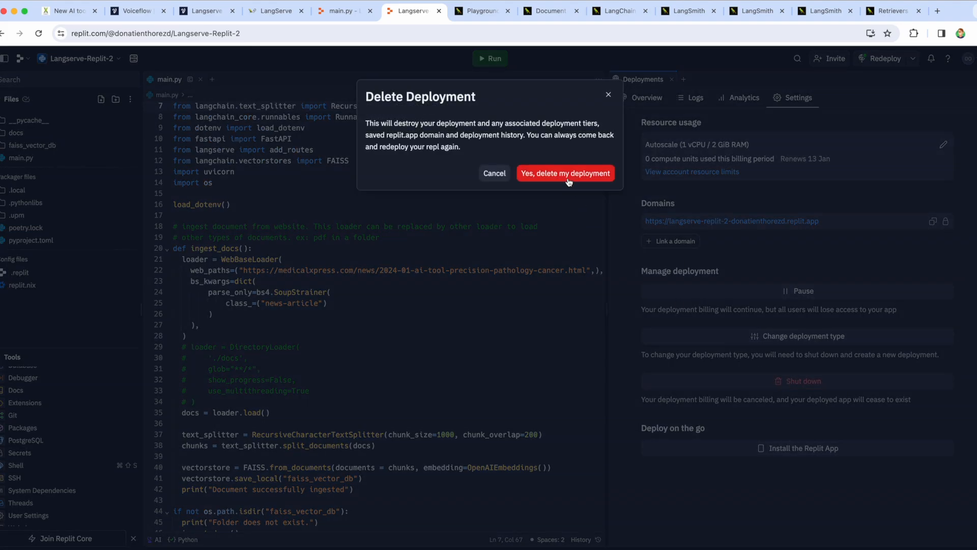